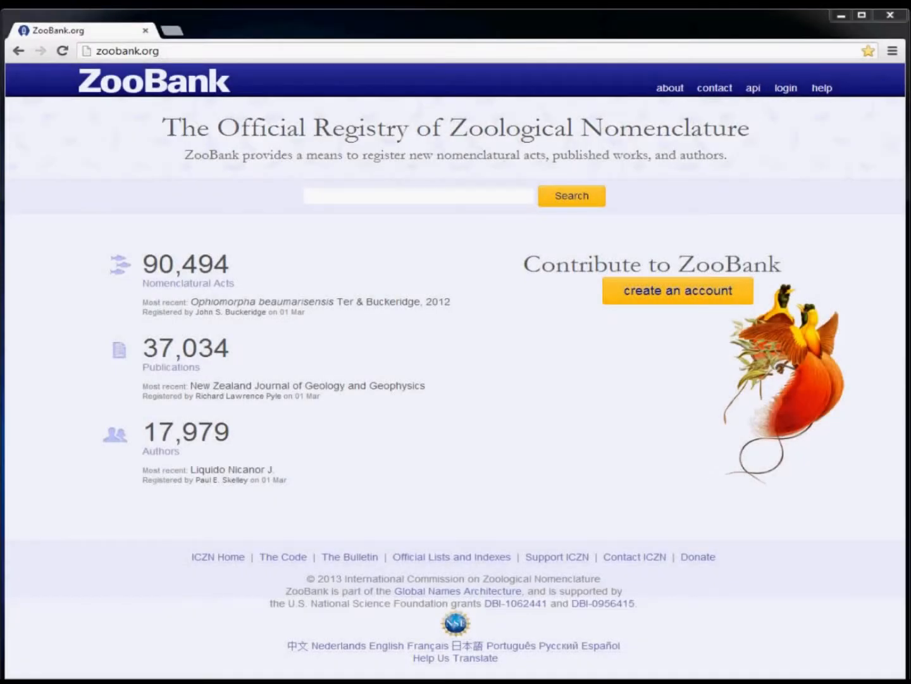
{"action": "mouse_move", "coordinate": [139, 52]}
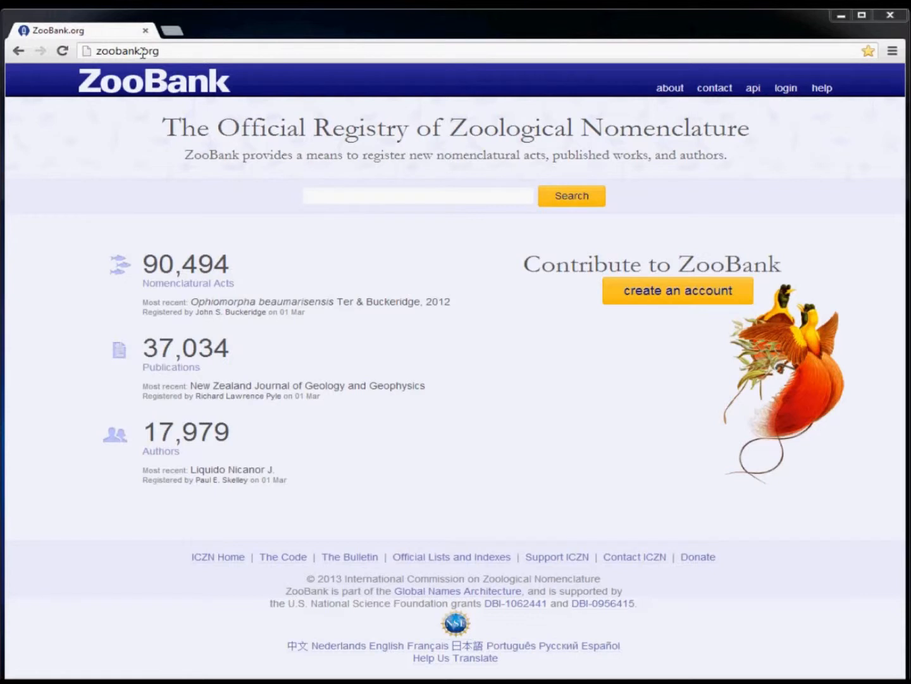
{"action": "mouse_move", "coordinate": [354, 84]}
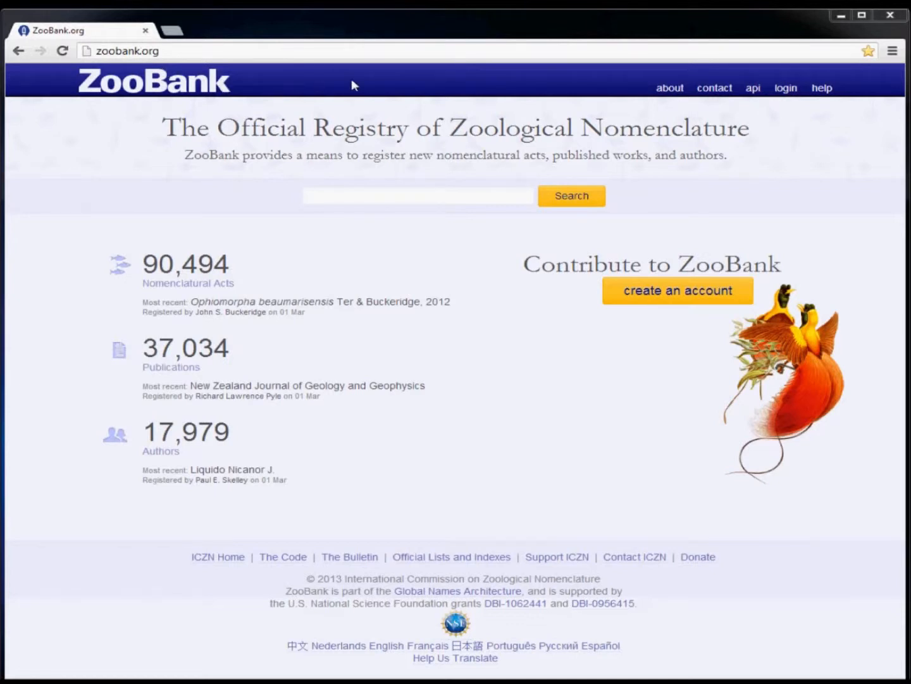
{"action": "mouse_move", "coordinate": [786, 87]}
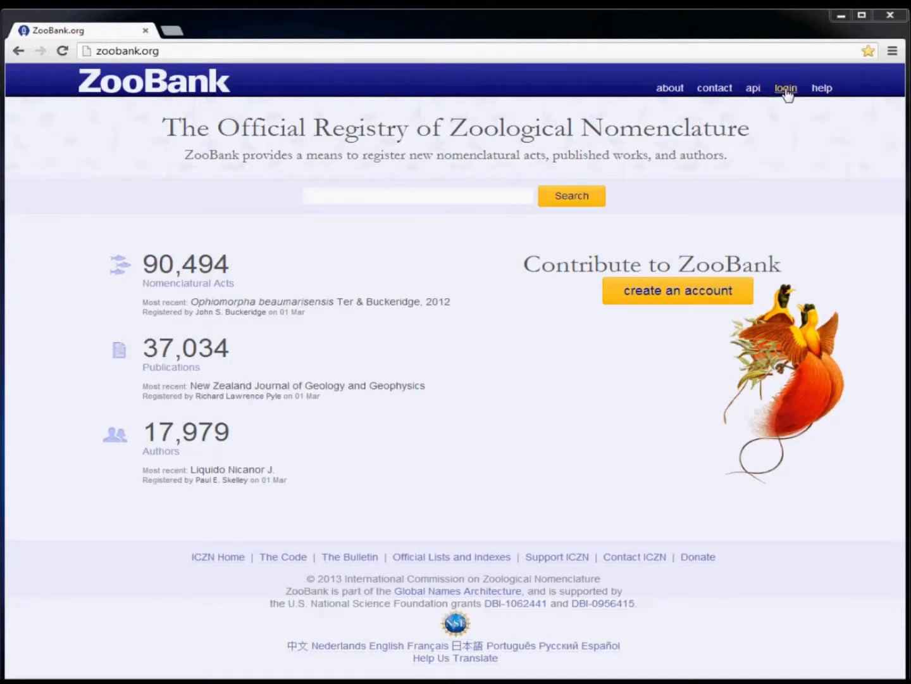
Log in to ZooBank as user 'deepree' with the account password
{"action": "left_click", "coordinate": [786, 87]}
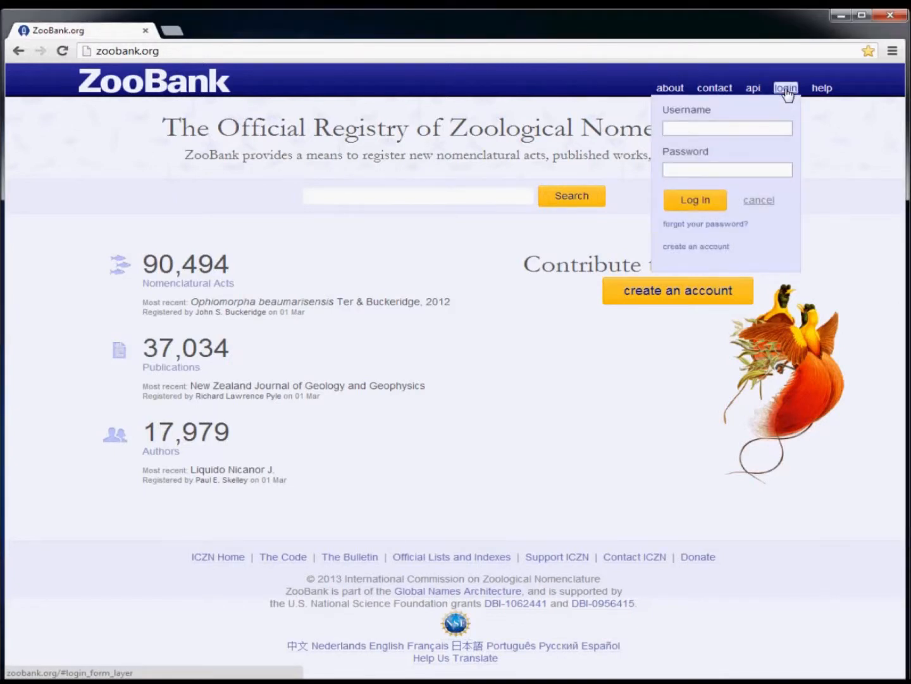
{"action": "left_click", "coordinate": [727, 128]}
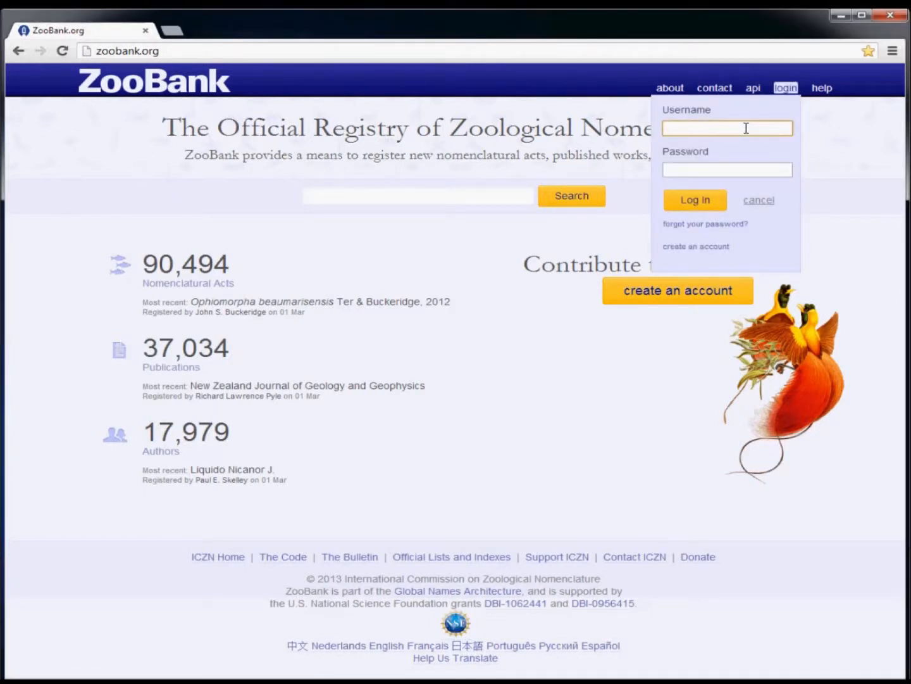
{"action": "type", "text": "deepreef"}
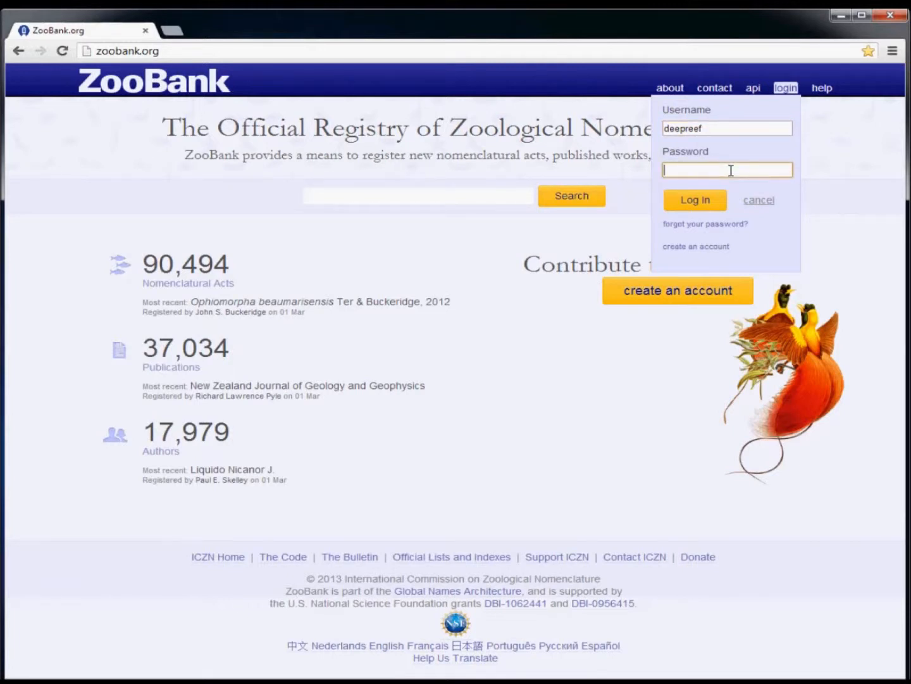
{"action": "type", "text": "••••••"}
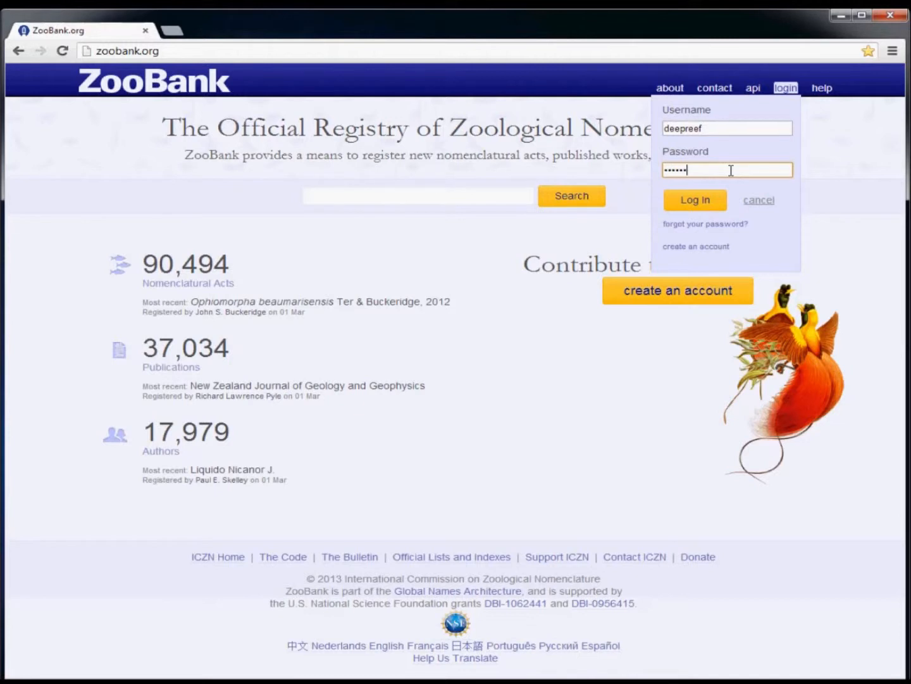
{"action": "left_click", "coordinate": [694, 200]}
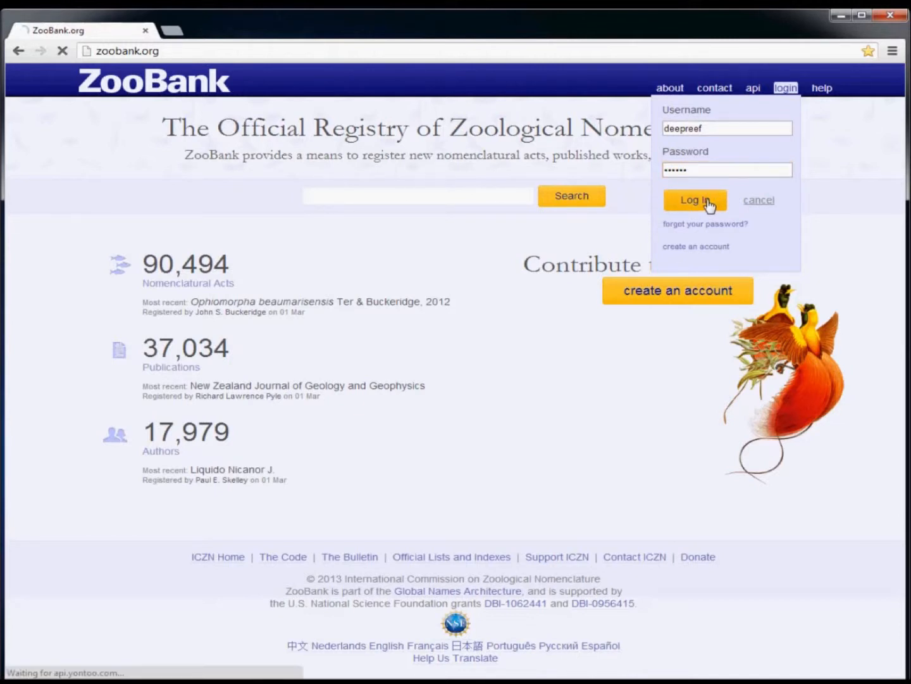
{"action": "left_click", "coordinate": [695, 200]}
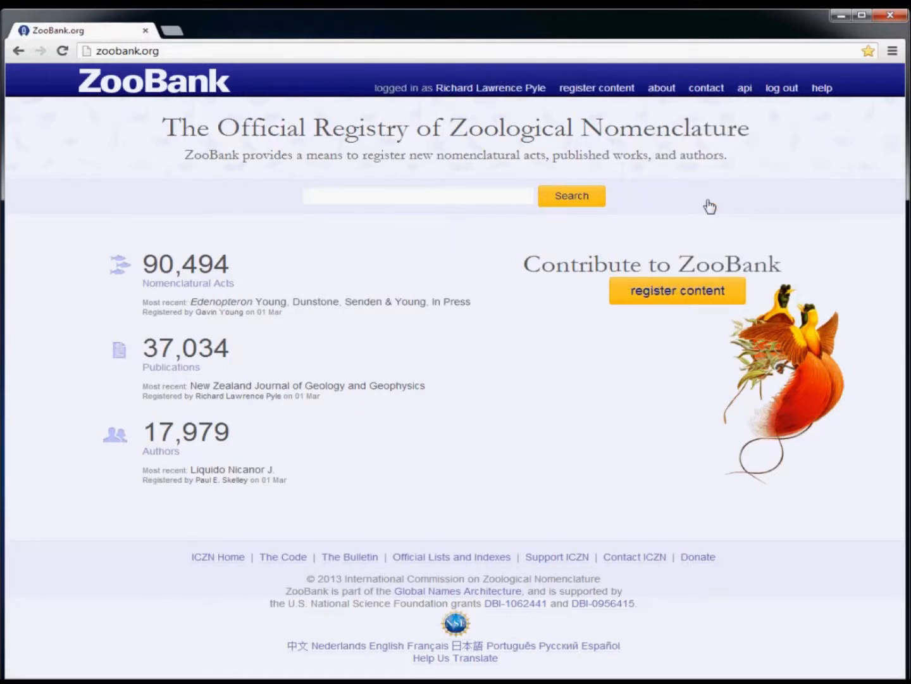
{"action": "mouse_move", "coordinate": [491, 87]}
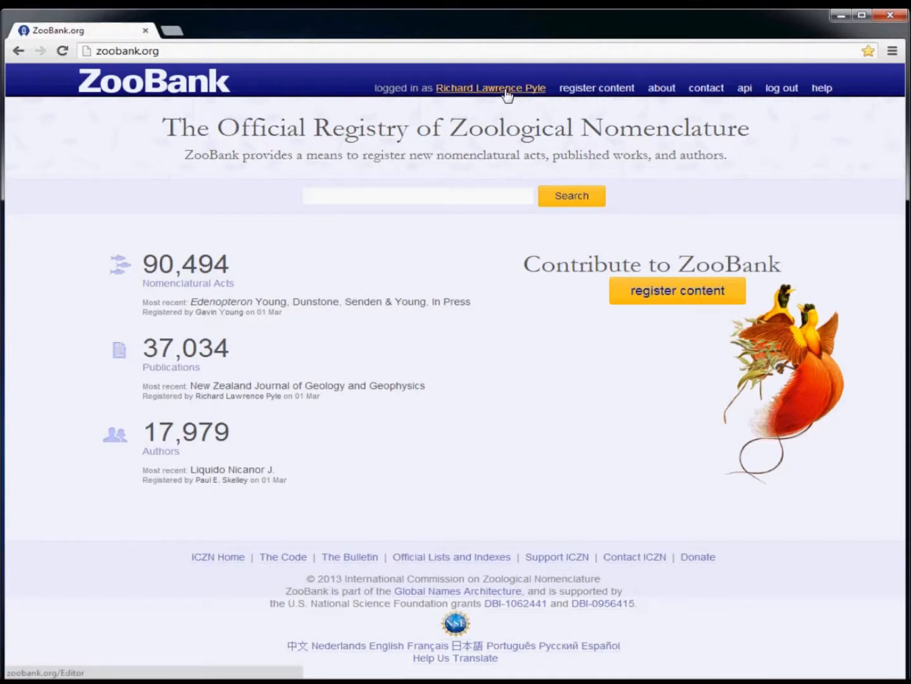
{"action": "mouse_move", "coordinate": [543, 96]}
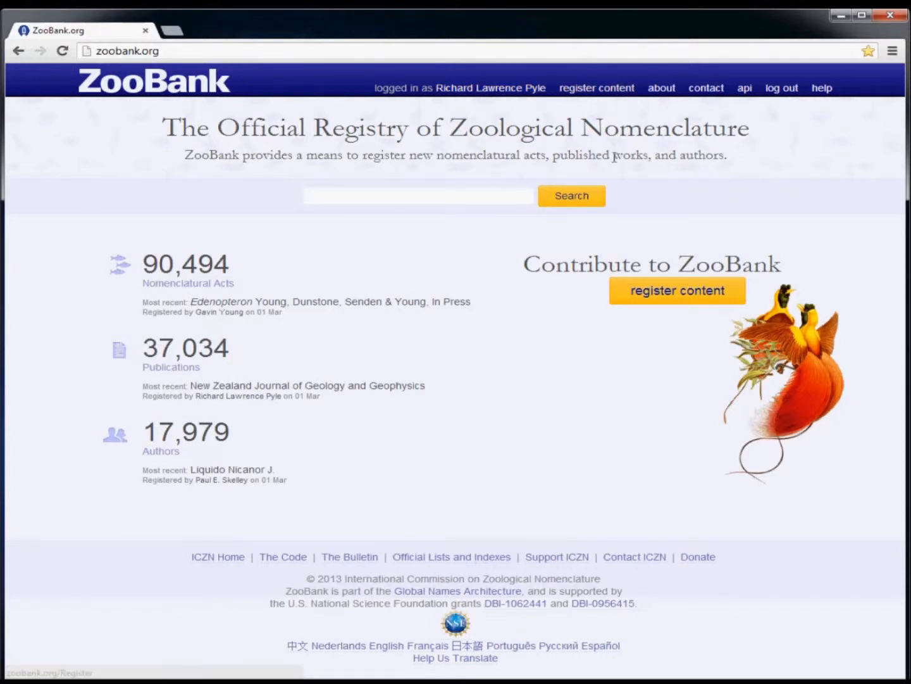
{"action": "mouse_move", "coordinate": [652, 313]}
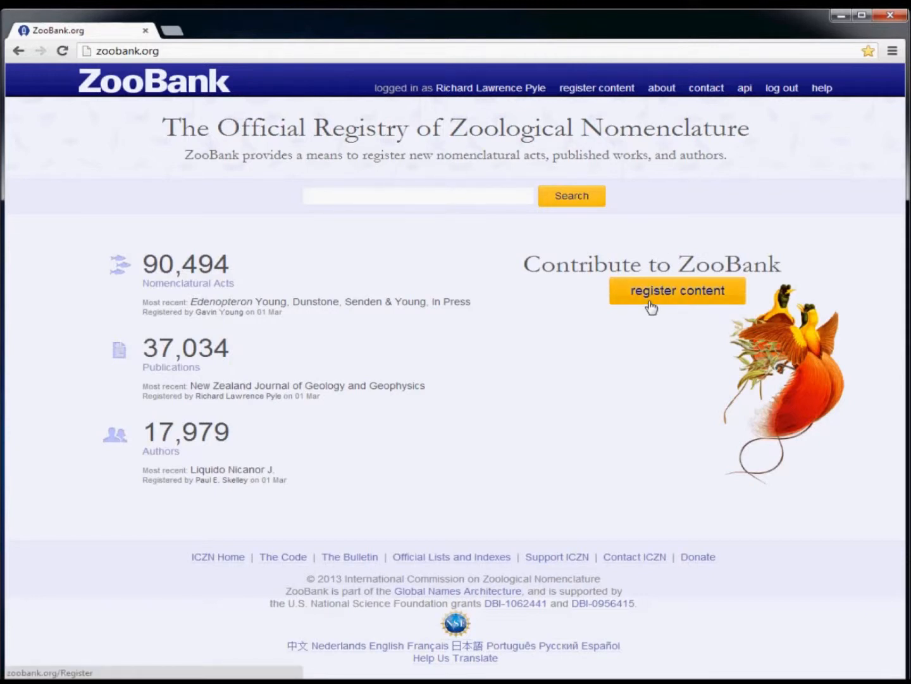
Start registering new content from the ZooBank homepage
{"action": "left_click", "coordinate": [677, 289]}
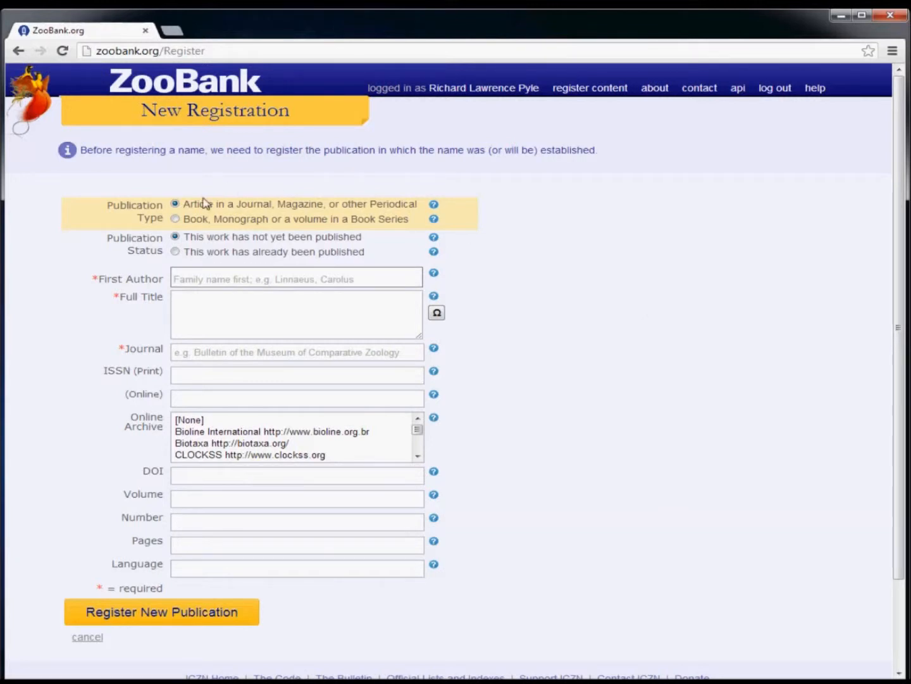
{"action": "mouse_move", "coordinate": [193, 223]}
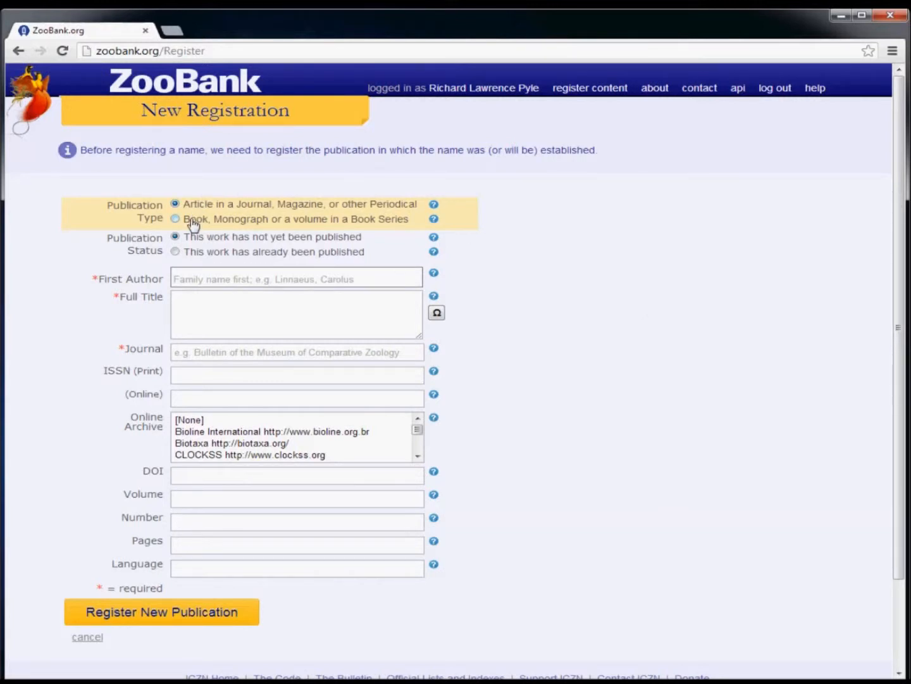
Set the publication type to Article, after briefly trying Book, and mark it already published
{"action": "left_click", "coordinate": [176, 219]}
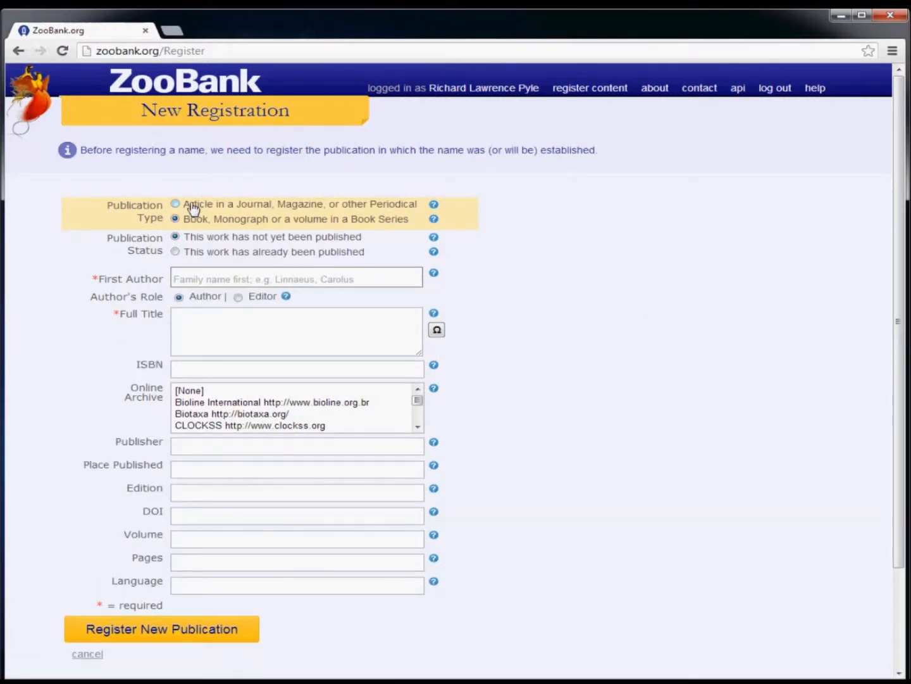
{"action": "left_click", "coordinate": [176, 203]}
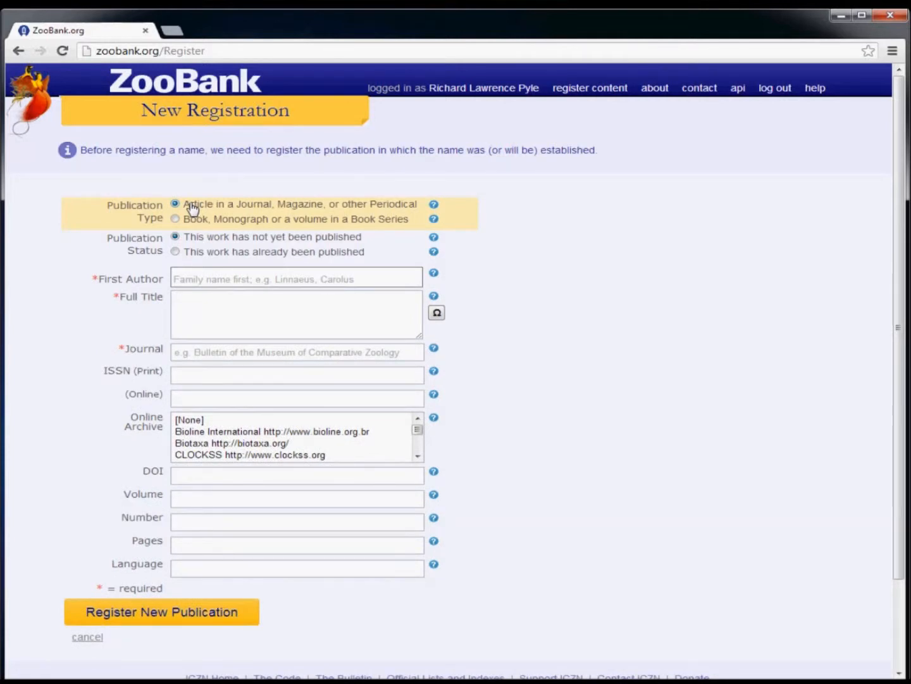
{"action": "mouse_move", "coordinate": [186, 244]}
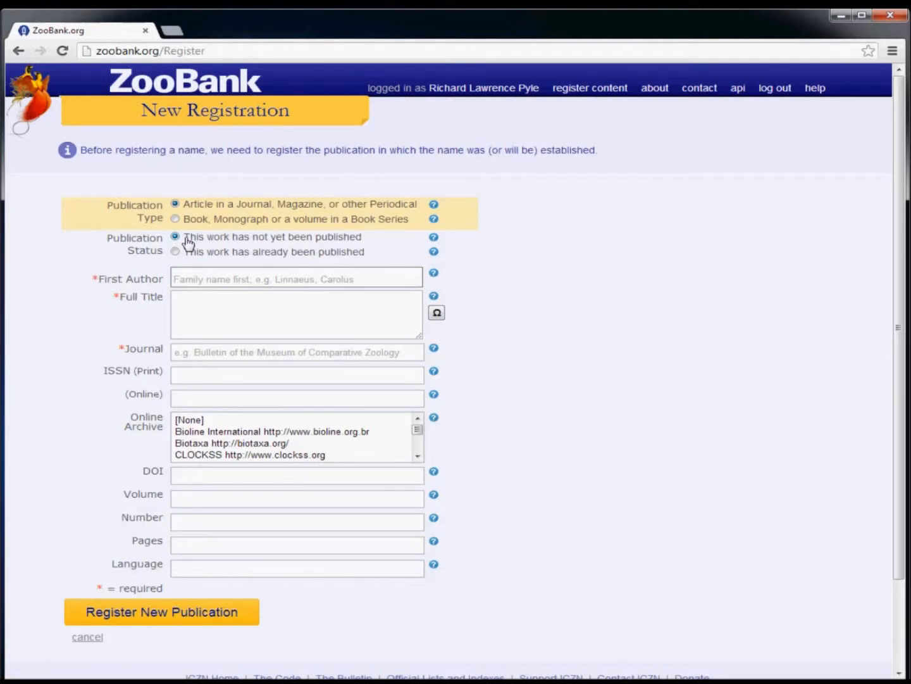
{"action": "mouse_move", "coordinate": [176, 256]}
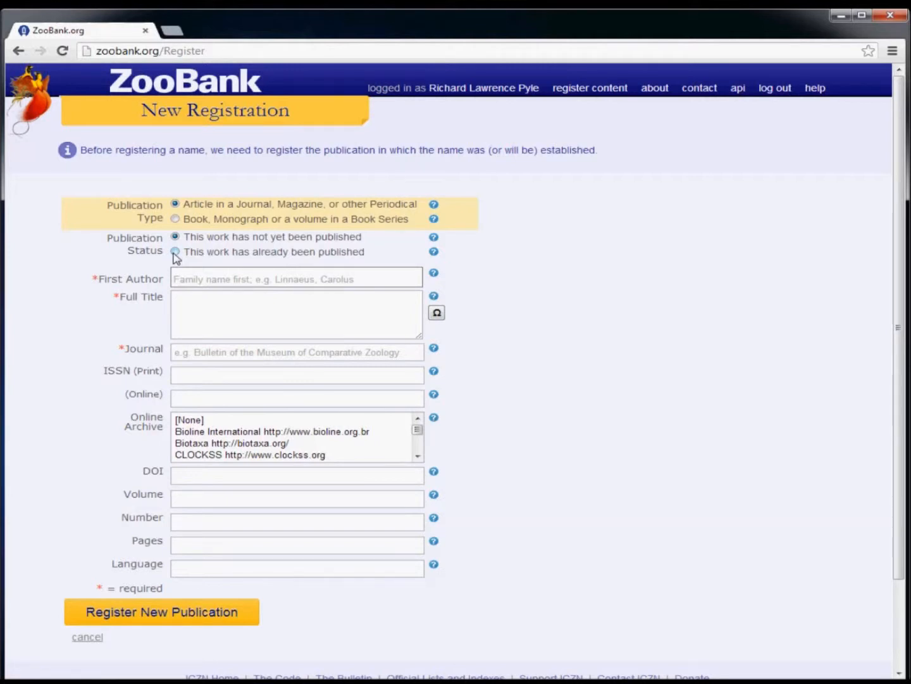
{"action": "left_click", "coordinate": [175, 252]}
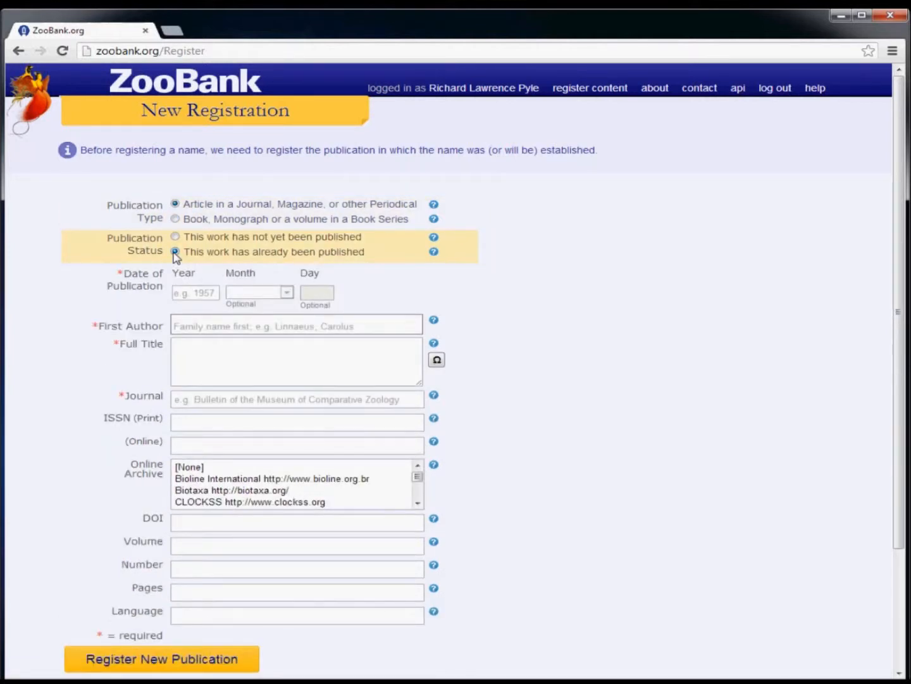
Enter the publication date as year 2009, month December, day 15
{"action": "left_click", "coordinate": [175, 251]}
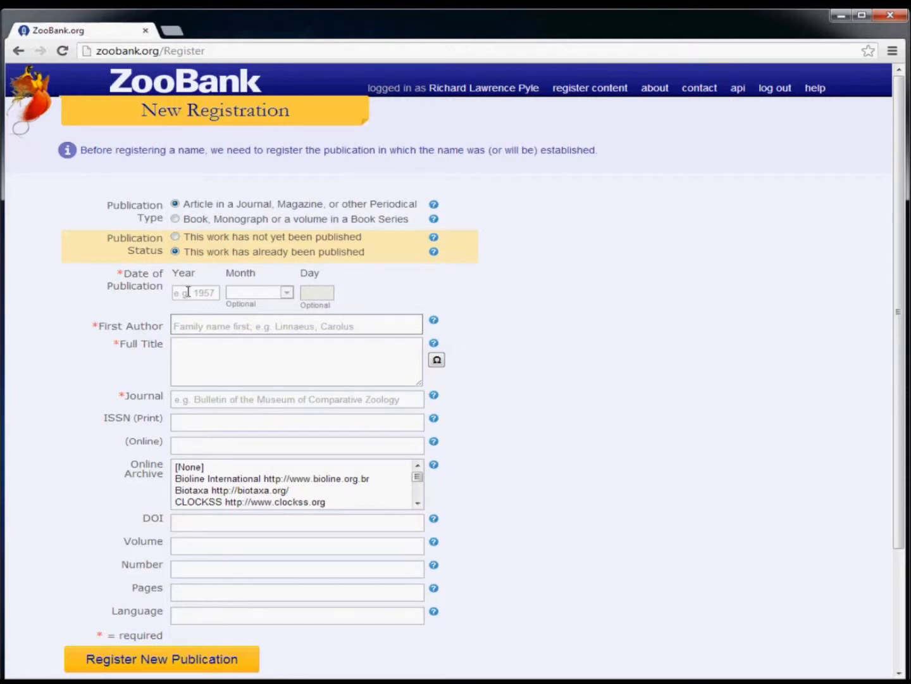
{"action": "left_click", "coordinate": [195, 292]}
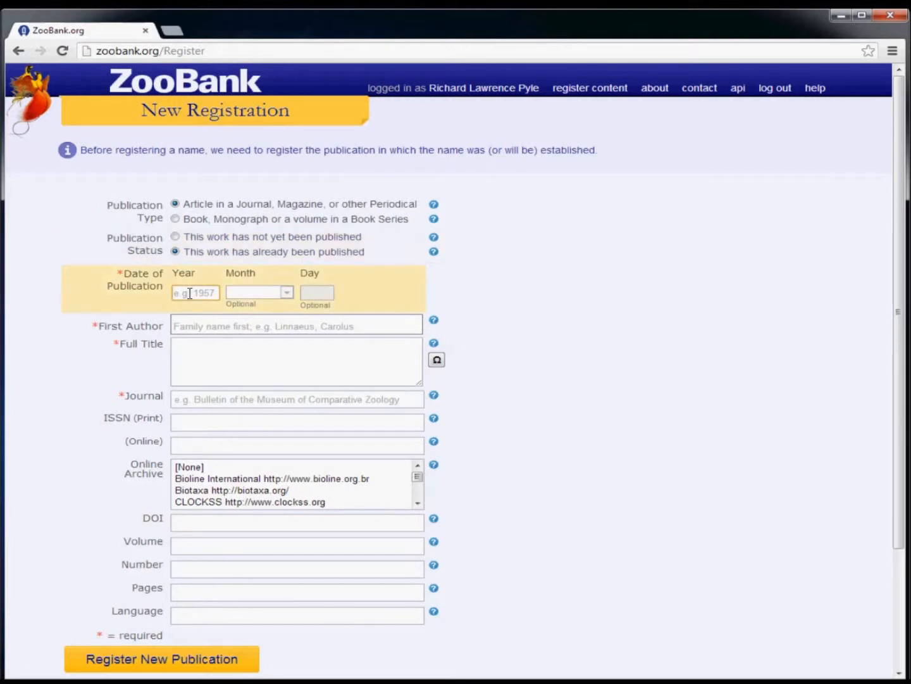
{"action": "type", "text": "200"}
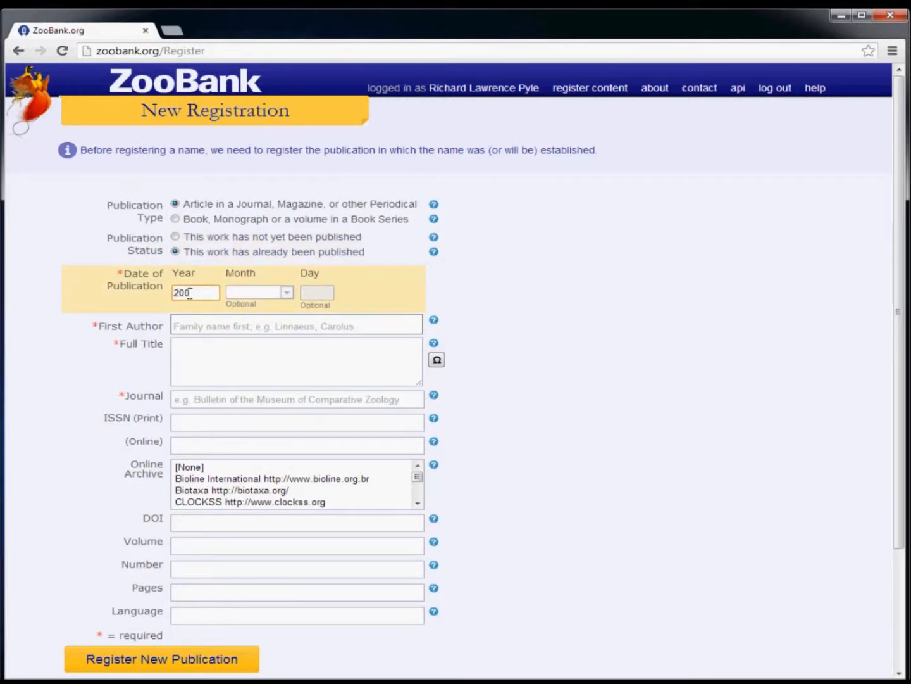
{"action": "type", "text": "9"}
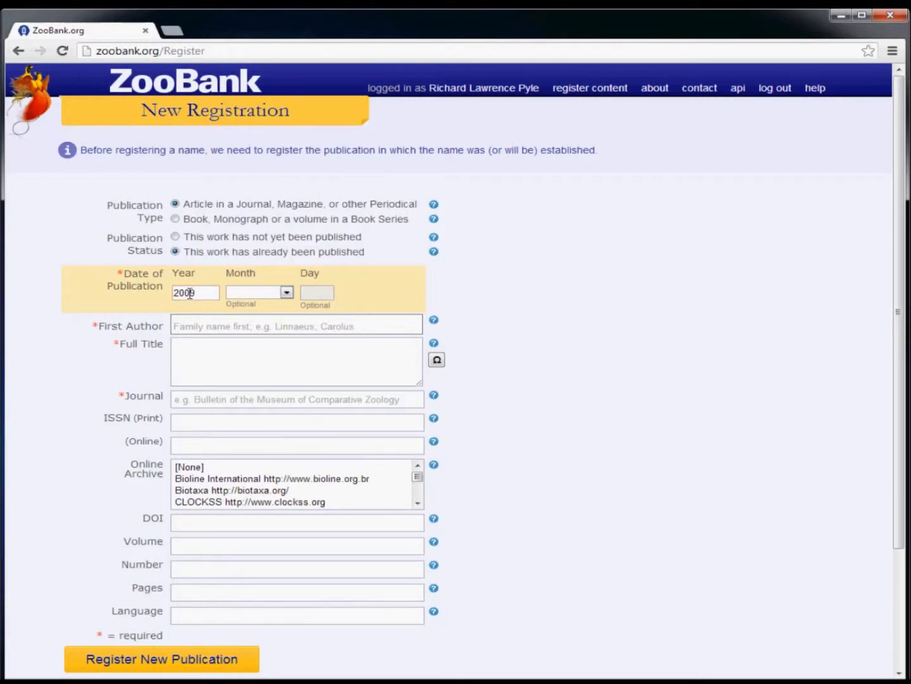
{"action": "left_click", "coordinate": [286, 292]}
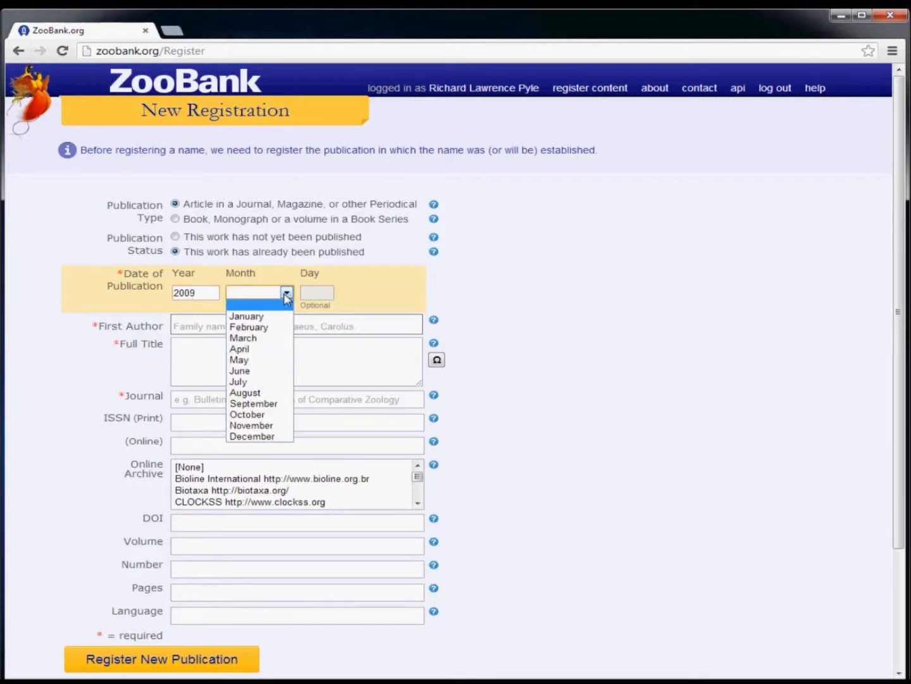
{"action": "left_click", "coordinate": [252, 436]}
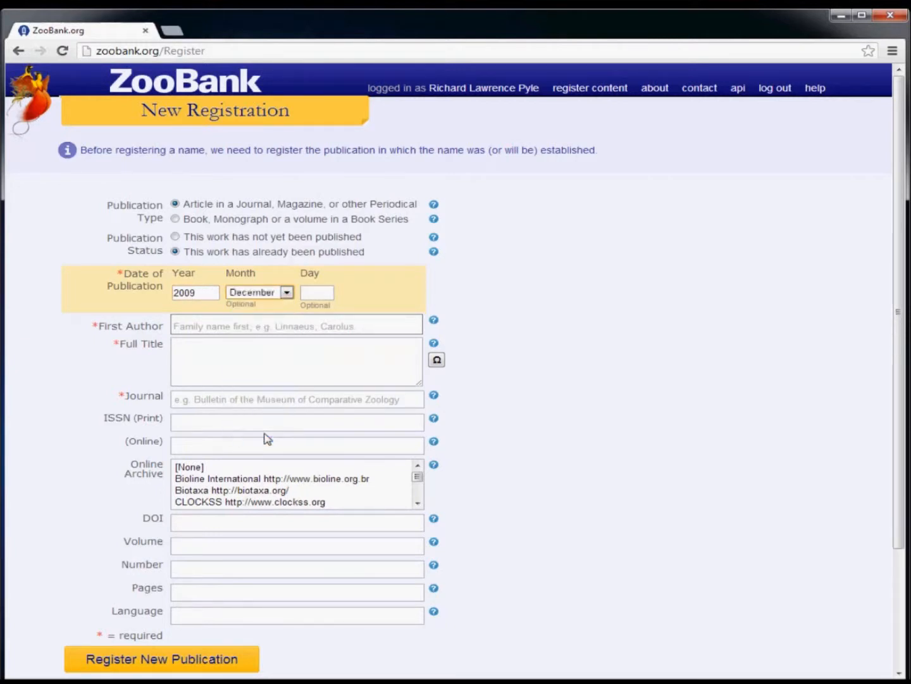
{"action": "left_click", "coordinate": [317, 293]}
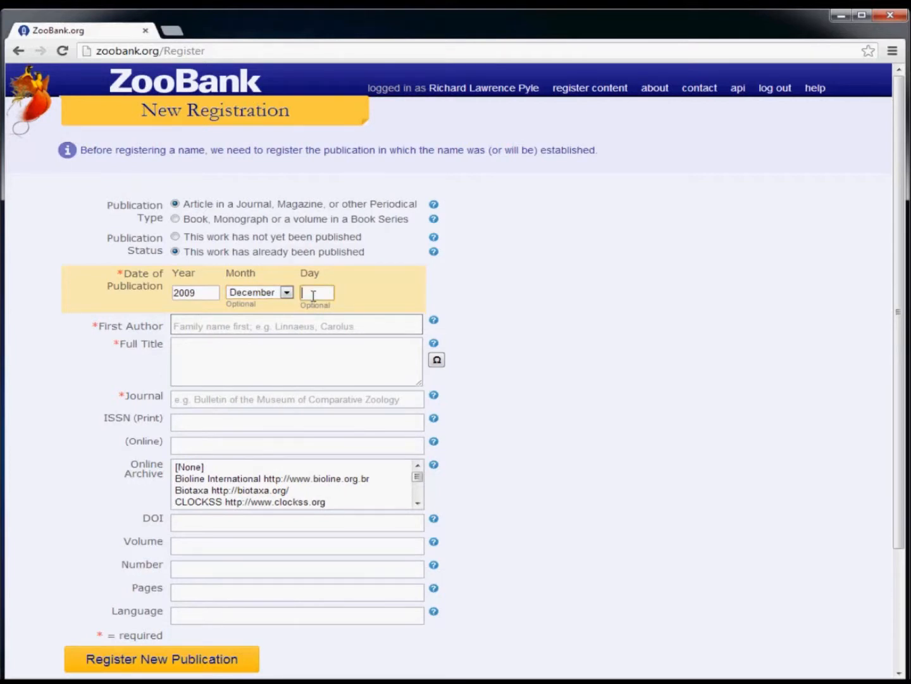
{"action": "type", "text": "1"}
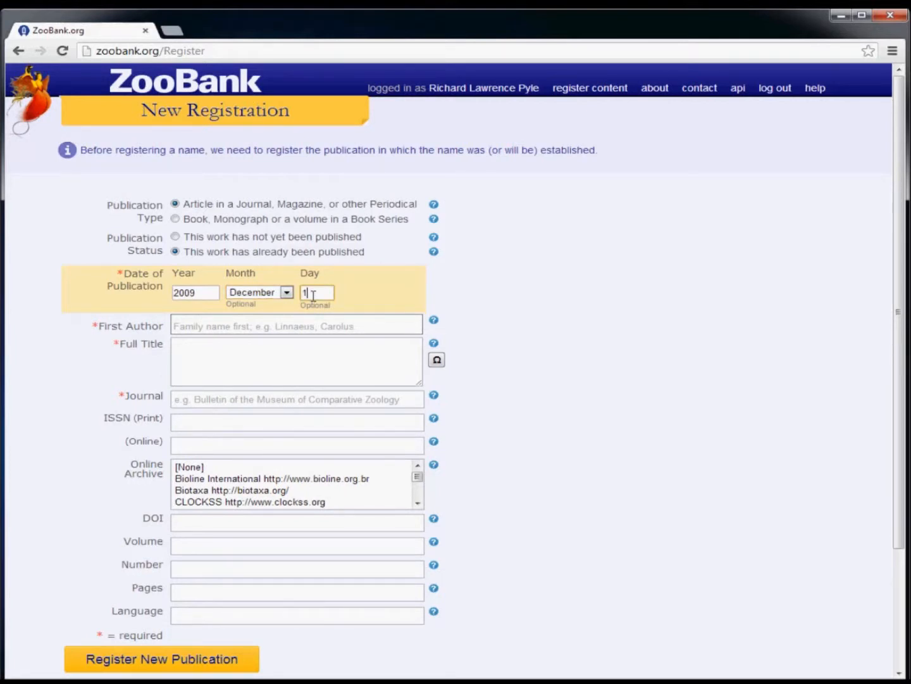
{"action": "type", "text": "5"}
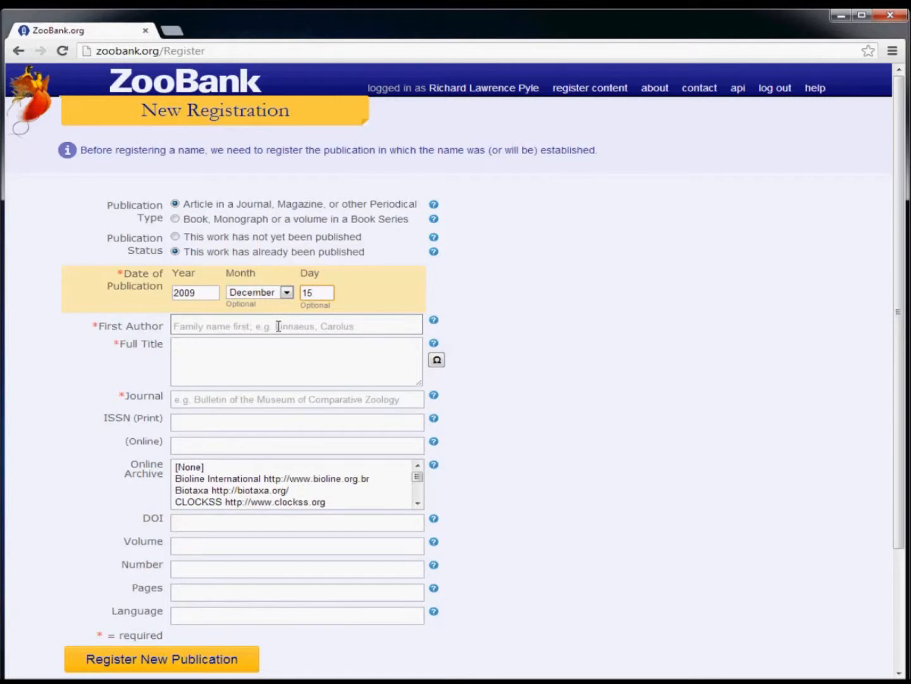
{"action": "left_click", "coordinate": [296, 324]}
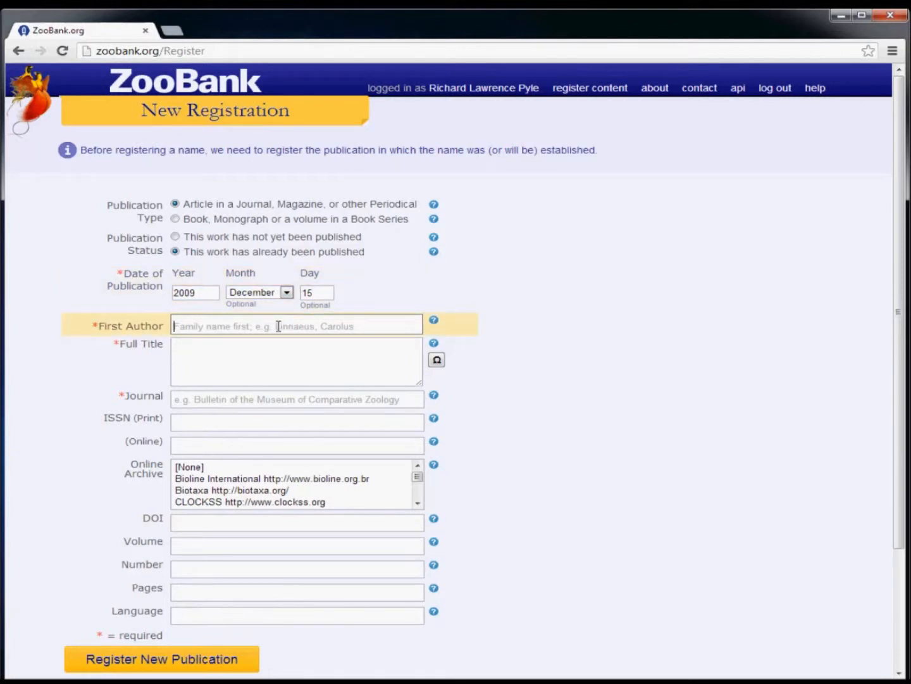
{"action": "type", "text": "Tishec"}
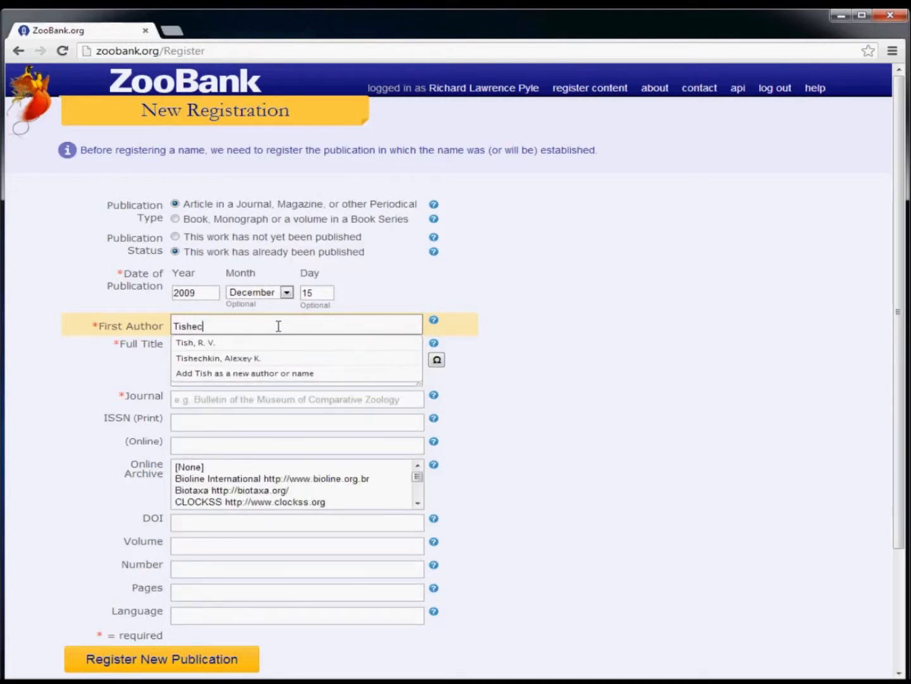
{"action": "type", "text": "h"}
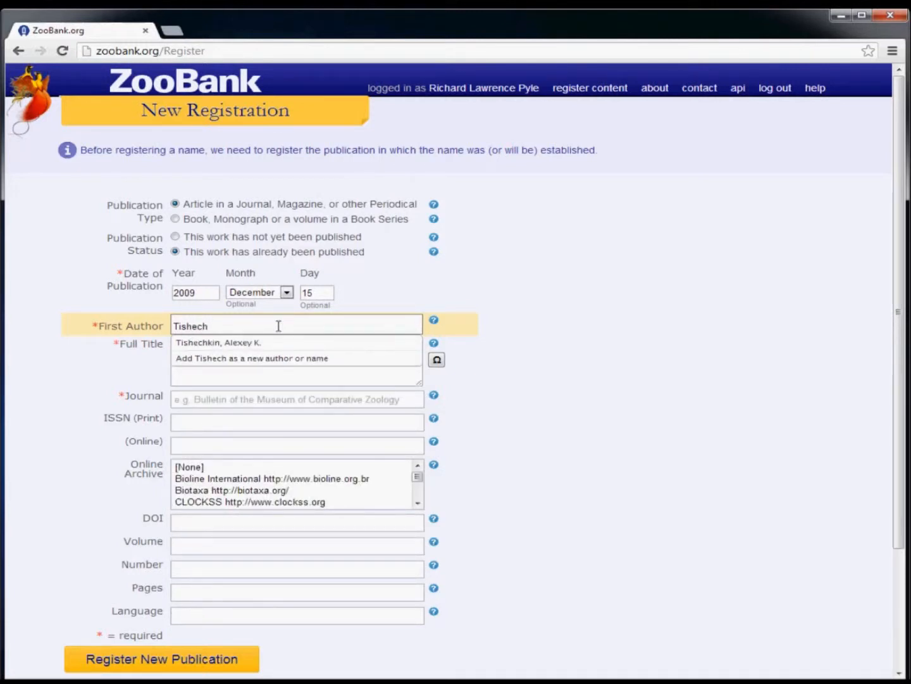
{"action": "mouse_move", "coordinate": [259, 343]}
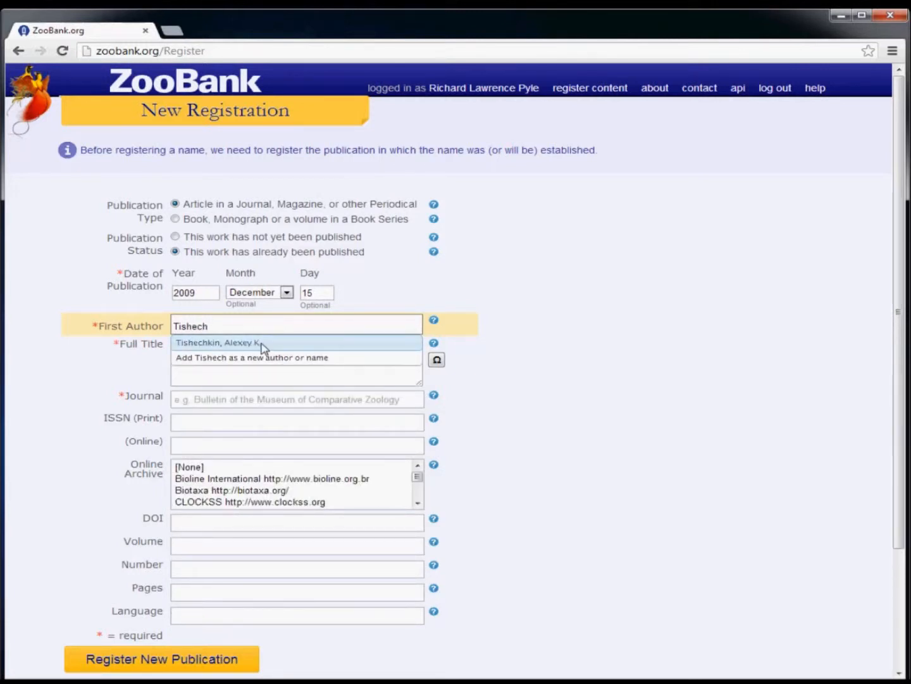
{"action": "left_click", "coordinate": [219, 341]}
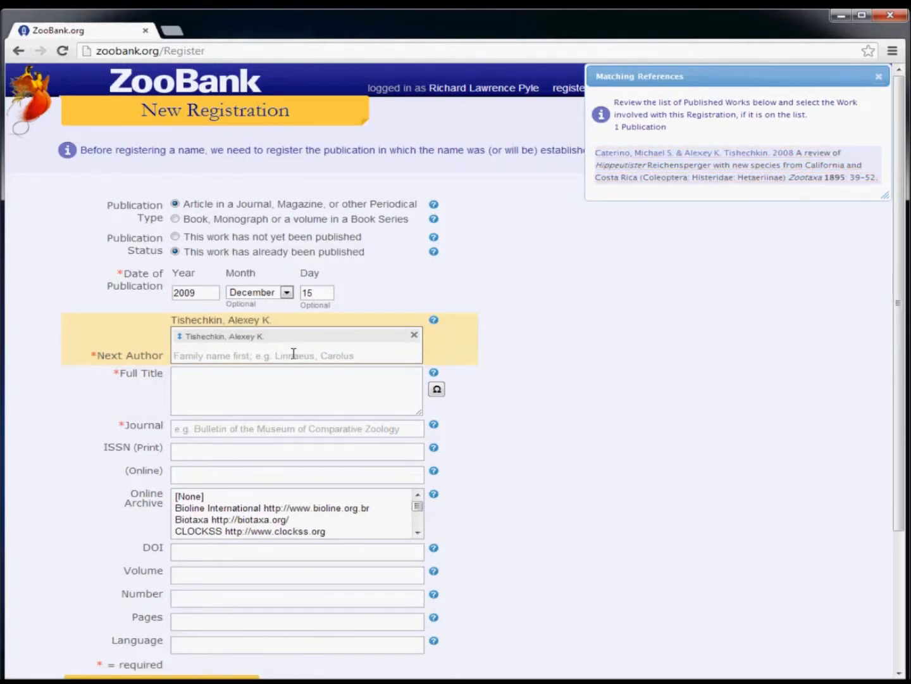
{"action": "type", "text": "Ca"}
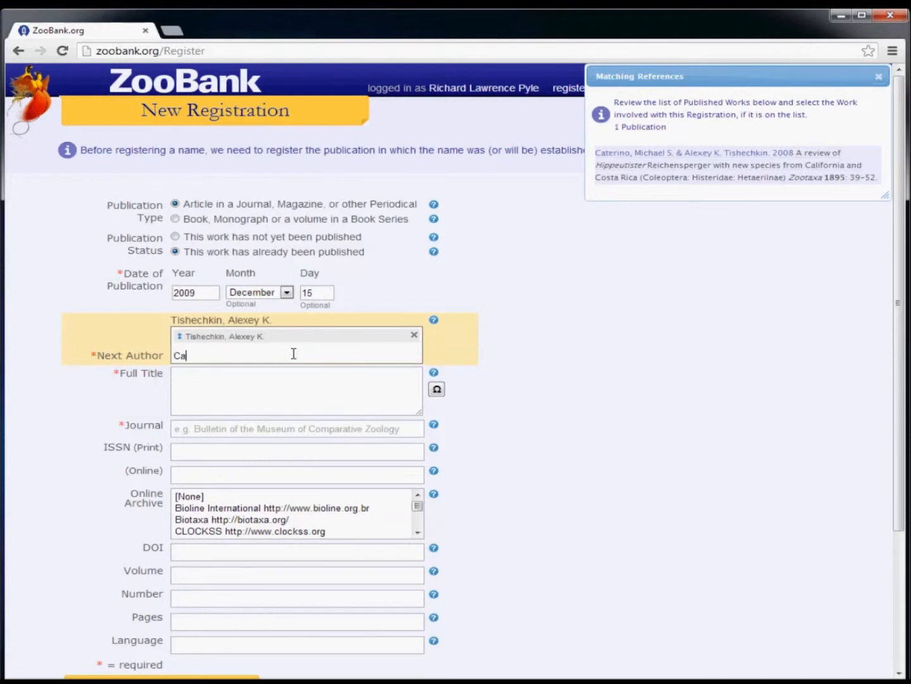
{"action": "type", "text": "terino"}
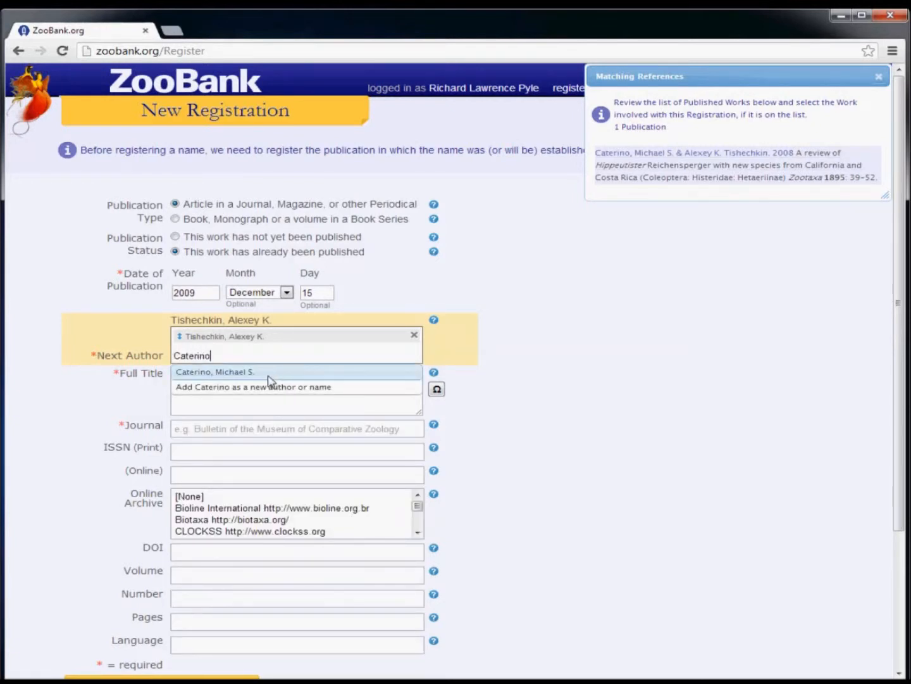
{"action": "left_click", "coordinate": [215, 372]}
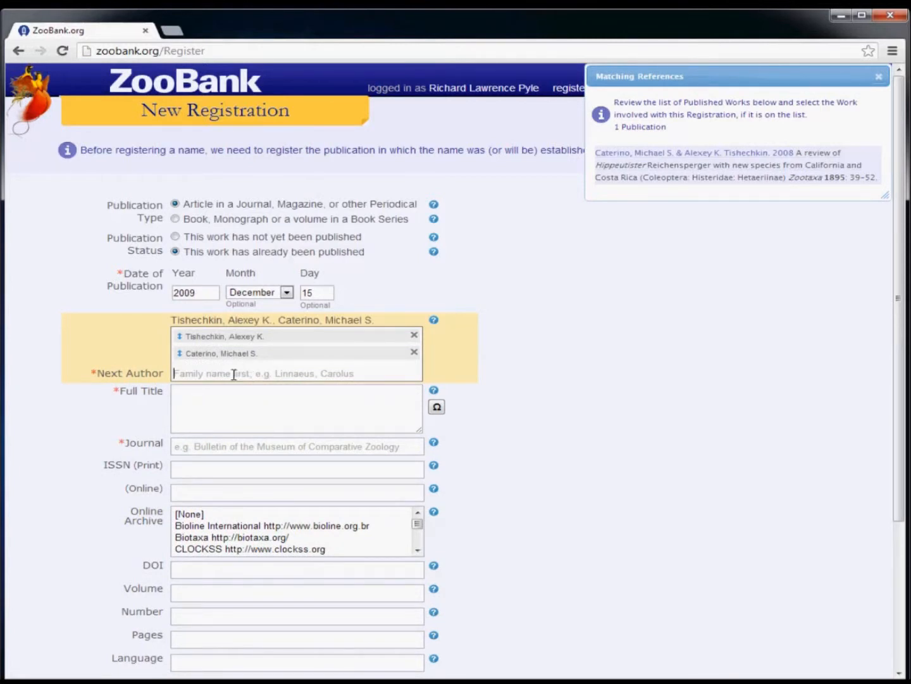
Type the third author name 'Brown, Timmothy S.'
{"action": "type", "text": "Br"}
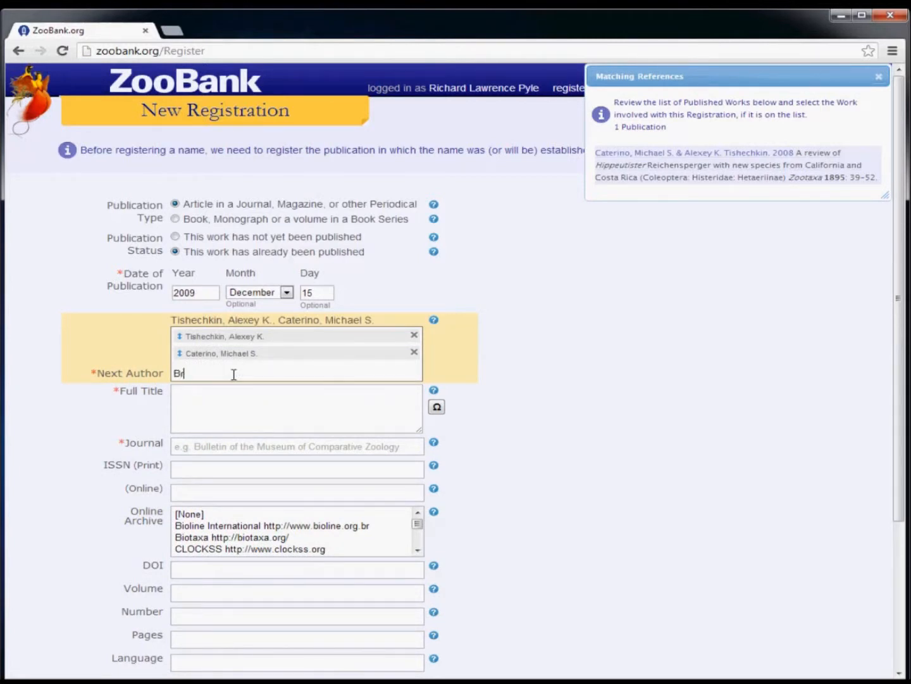
{"action": "type", "text": "own"}
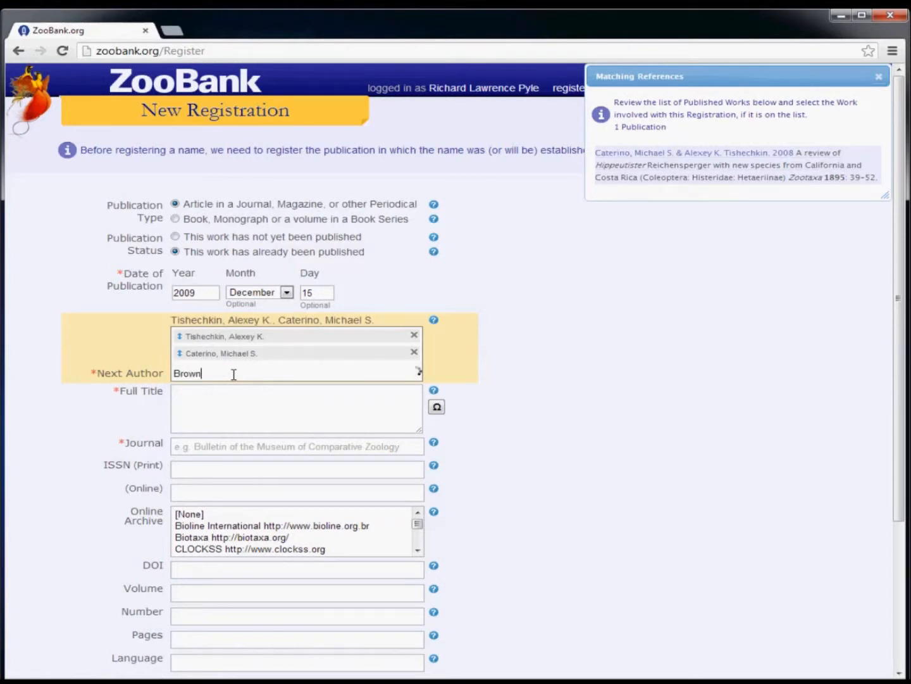
{"action": "type", "text": ", T"}
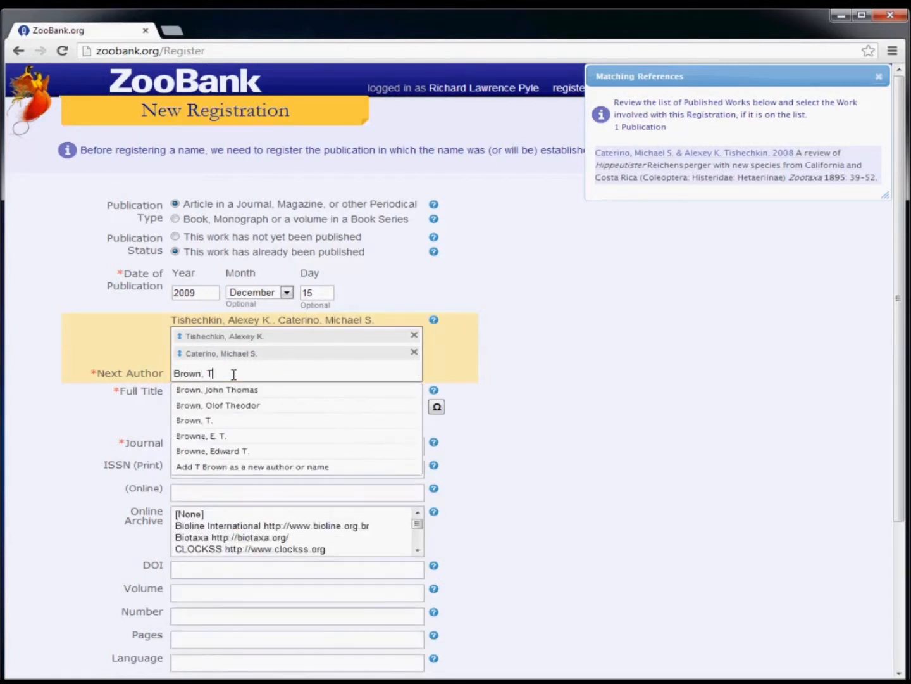
{"action": "type", "text": "imm"}
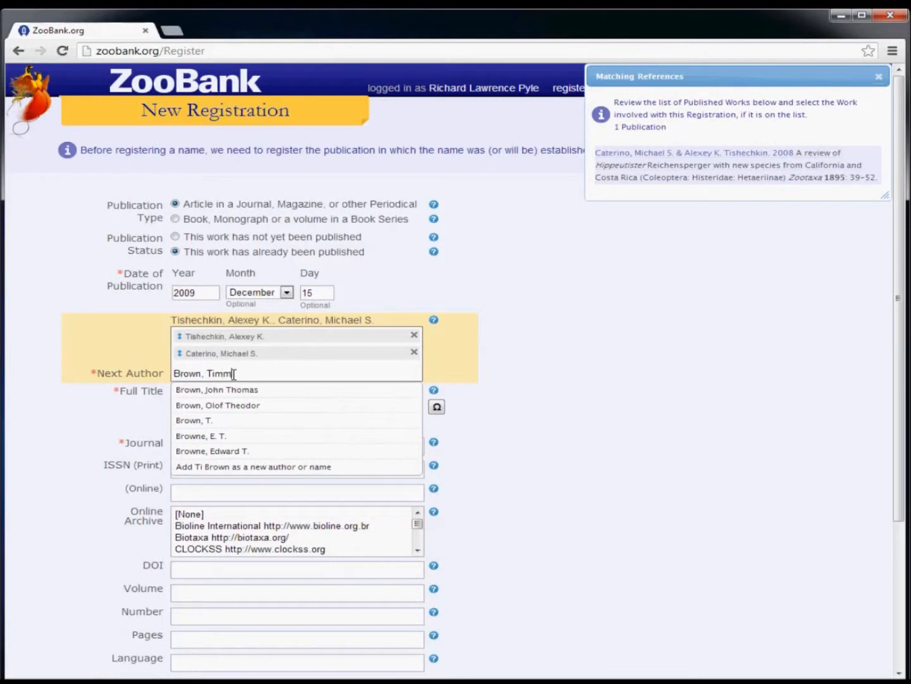
{"action": "type", "text": "othy"}
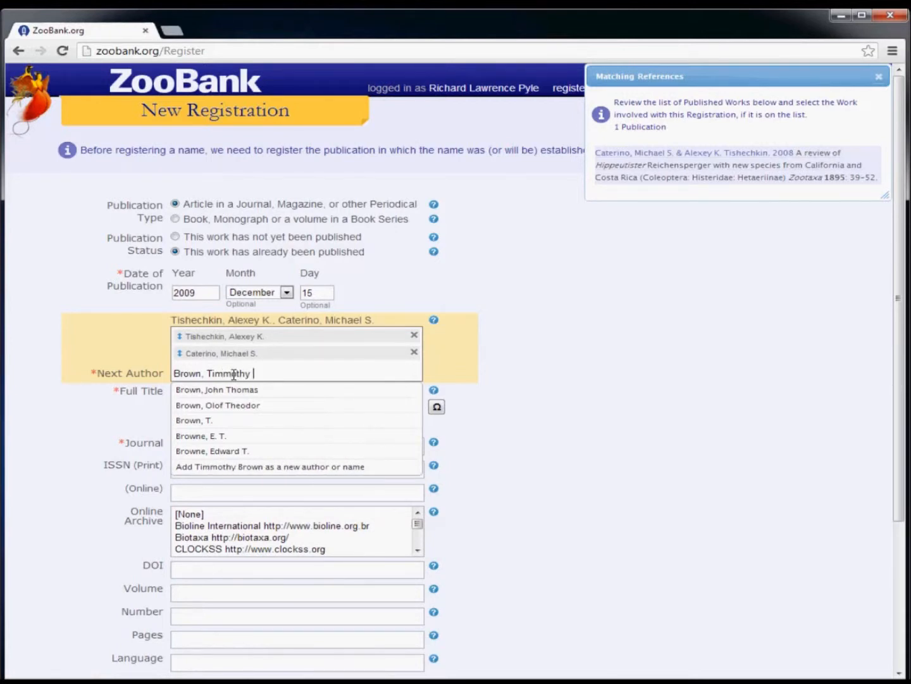
{"action": "type", "text": "S"}
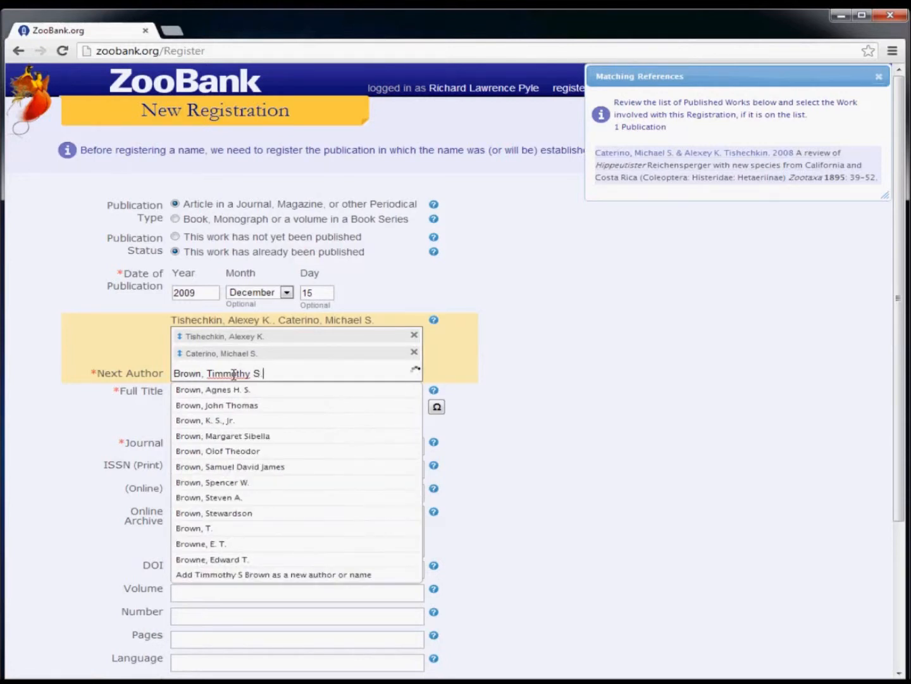
{"action": "type", "text": "."}
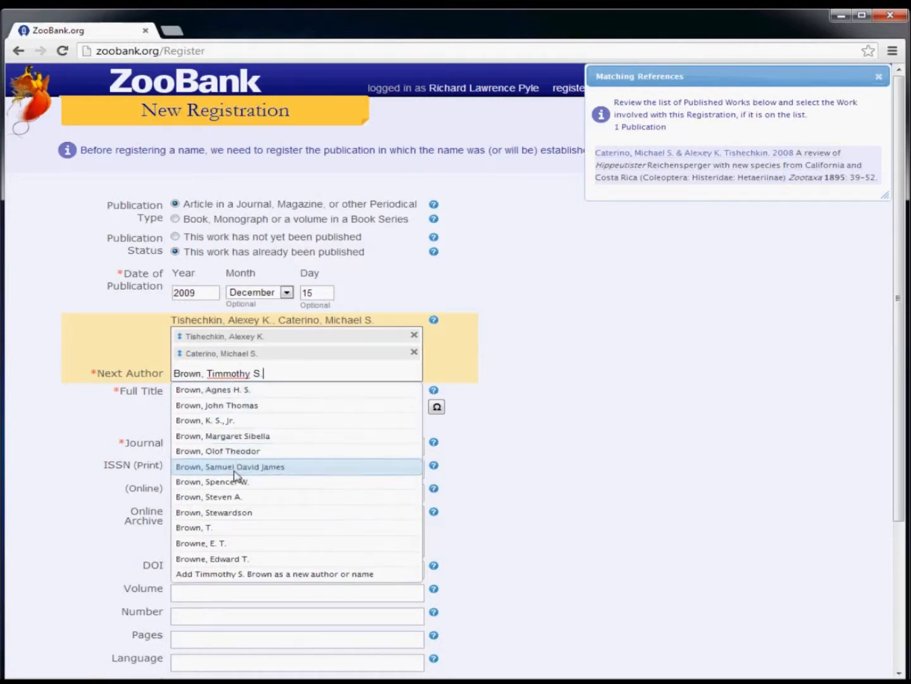
{"action": "mouse_move", "coordinate": [233, 574]}
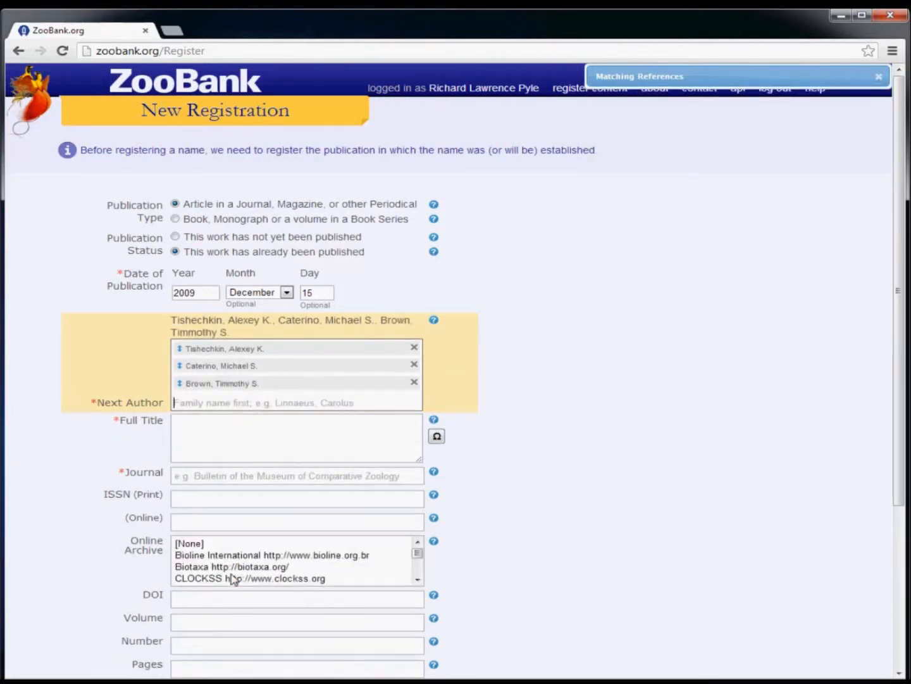
{"action": "mouse_move", "coordinate": [277, 395]}
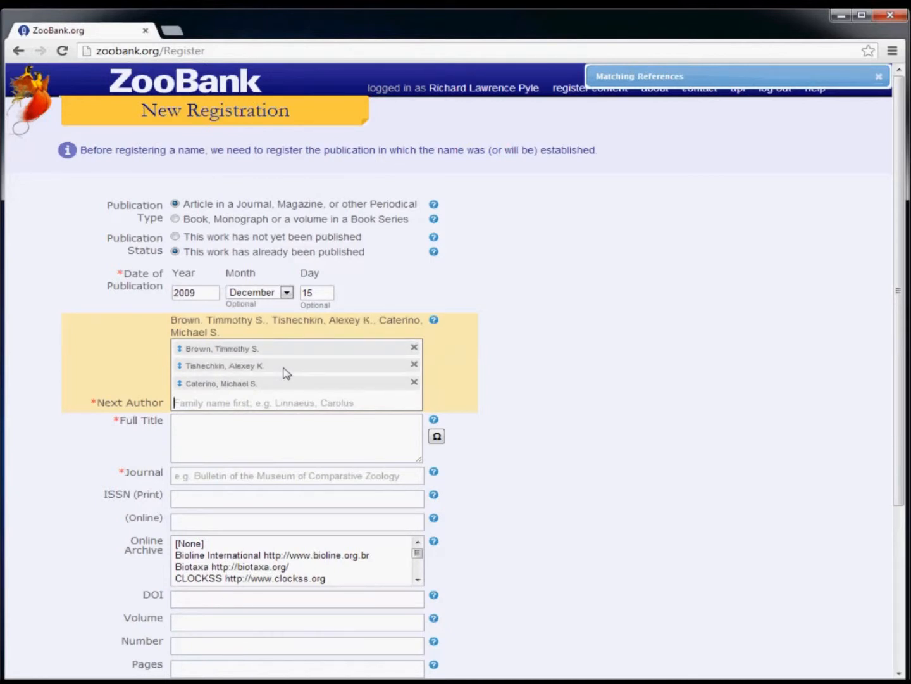
{"action": "mouse_move", "coordinate": [303, 387]}
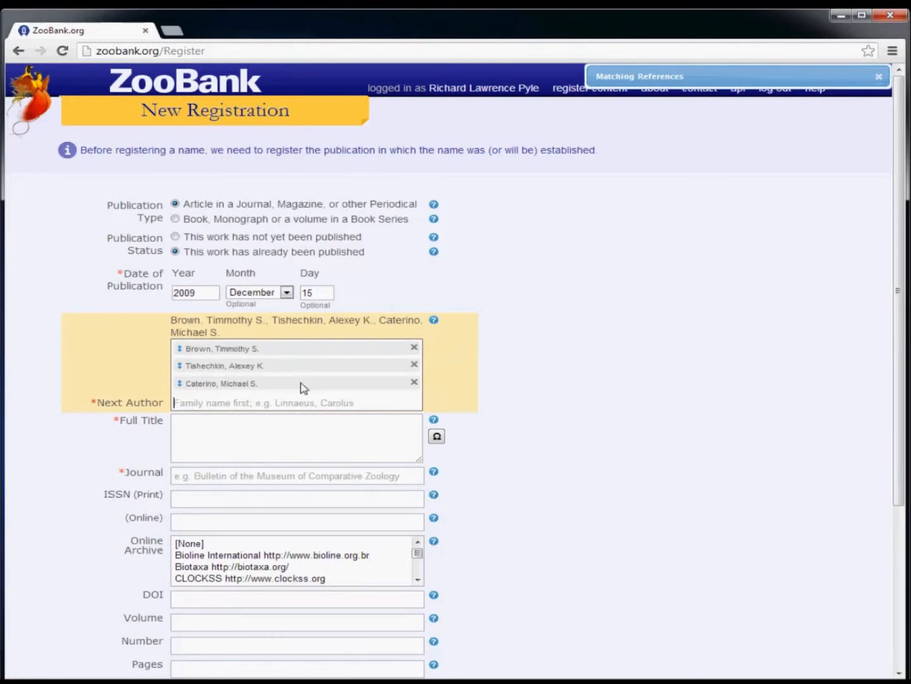
{"action": "mouse_move", "coordinate": [415, 347]}
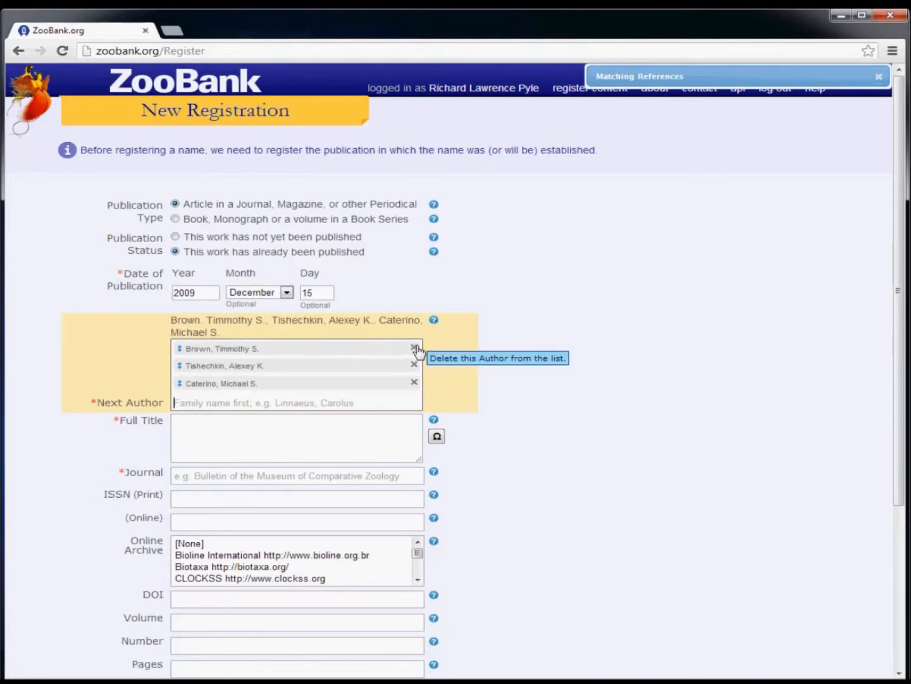
Remove Brown, Timmothy S. from the author list
{"action": "left_click", "coordinate": [415, 348]}
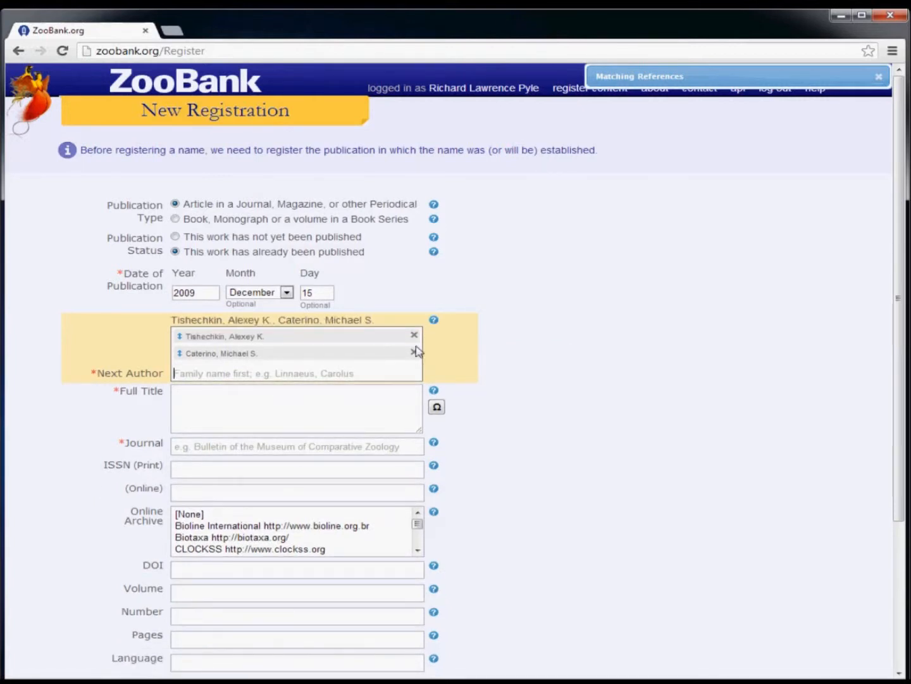
Enter the title 'A new North American genus of Hetaeriinae (Coleoptera: Histeridae), with descriptions…'
{"action": "type", "text": "A new North American genus of Hetaeriinae (Coleoptera: Histeridae), with descriptions of six new species from the U.S.A. and Mexico"}
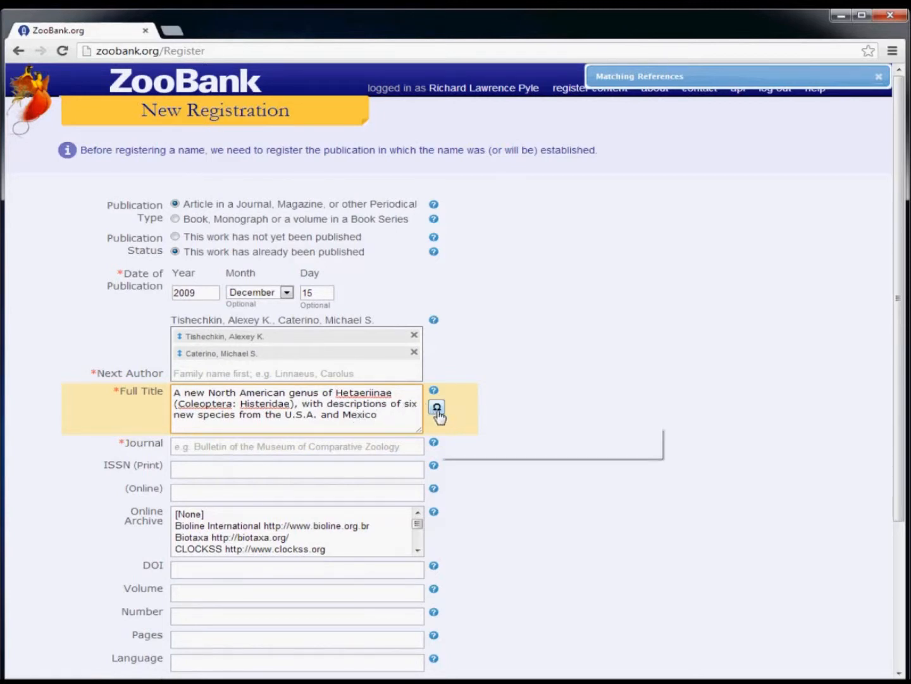
{"action": "left_click", "coordinate": [437, 406]}
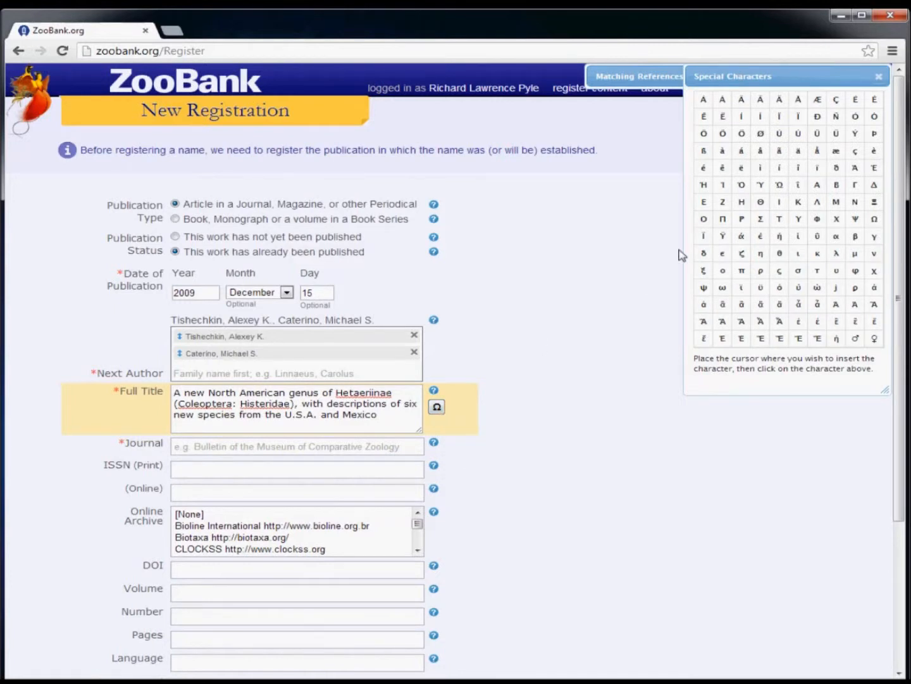
{"action": "mouse_move", "coordinate": [812, 134]}
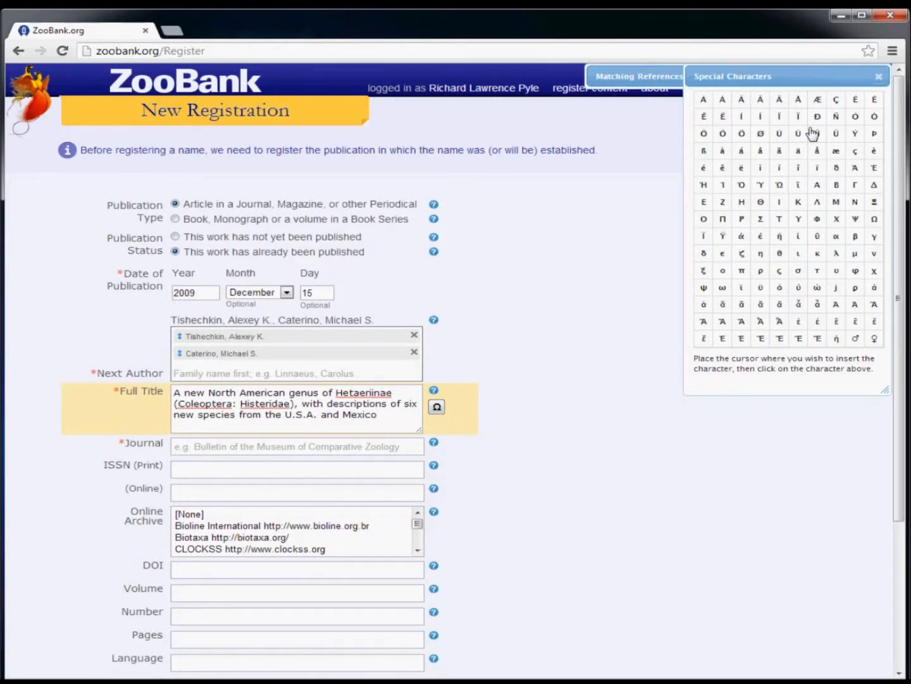
{"action": "mouse_move", "coordinate": [804, 172]}
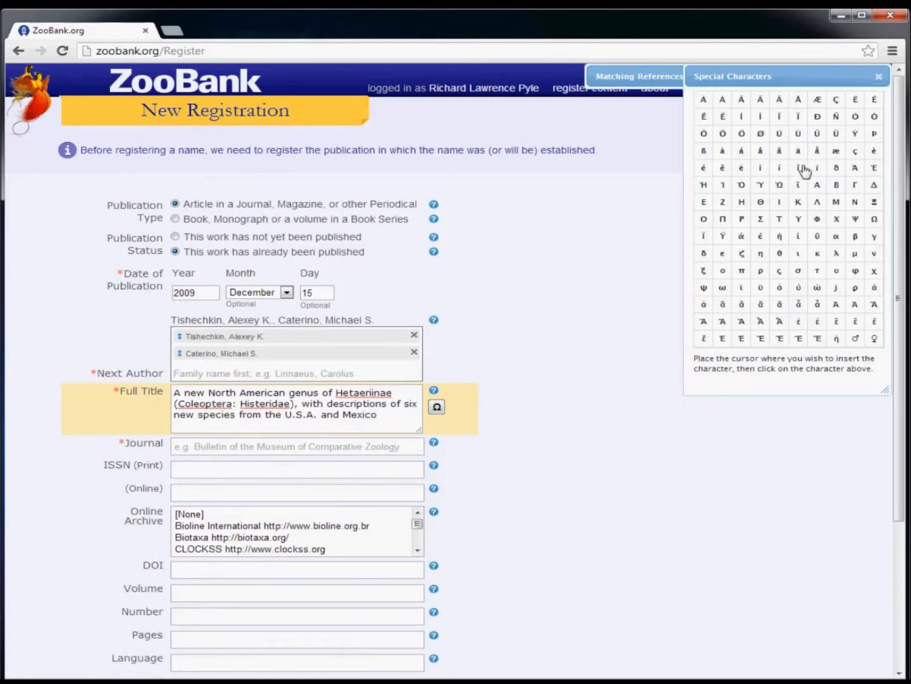
{"action": "mouse_move", "coordinate": [767, 173]}
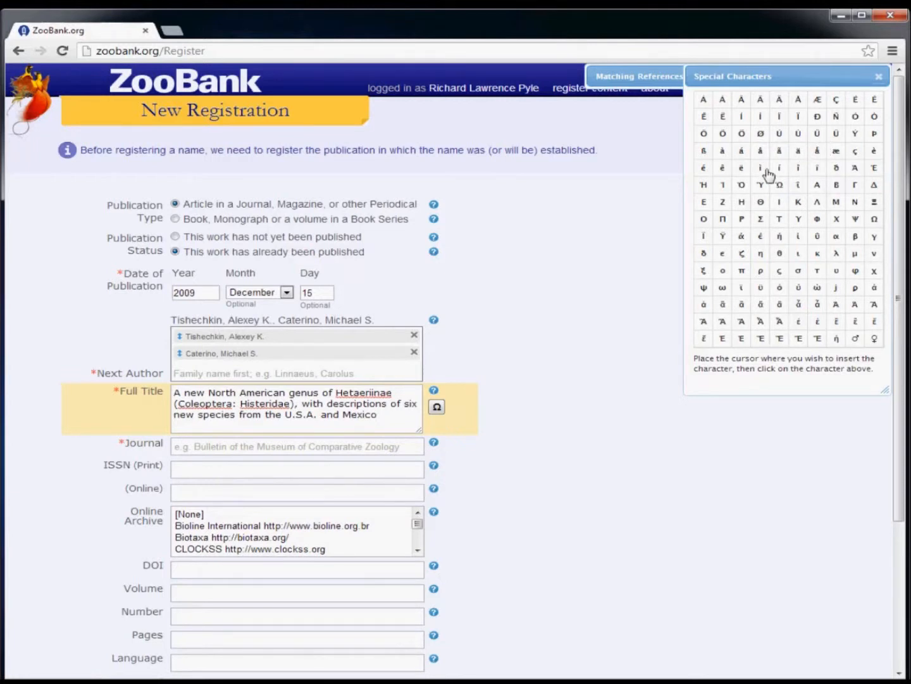
{"action": "left_click", "coordinate": [704, 167]}
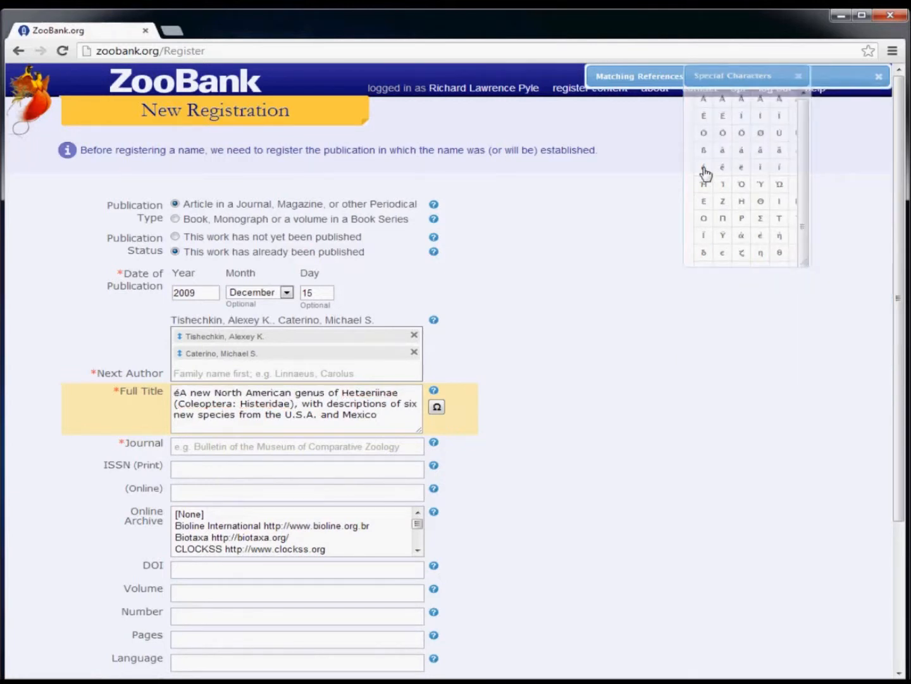
{"action": "left_click", "coordinate": [800, 75]}
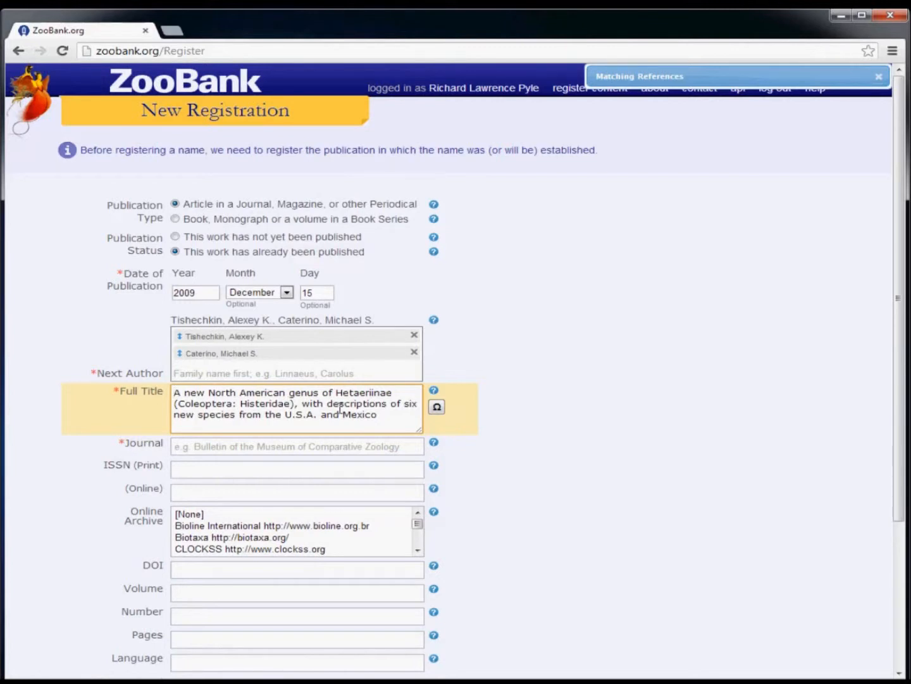
{"action": "mouse_move", "coordinate": [433, 442]}
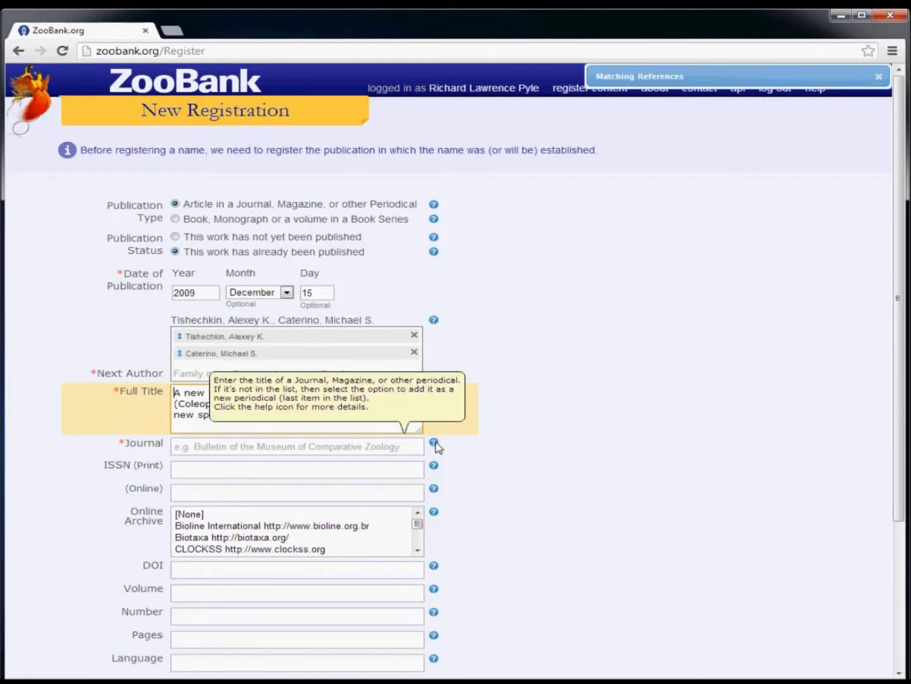
{"action": "mouse_move", "coordinate": [435, 446]}
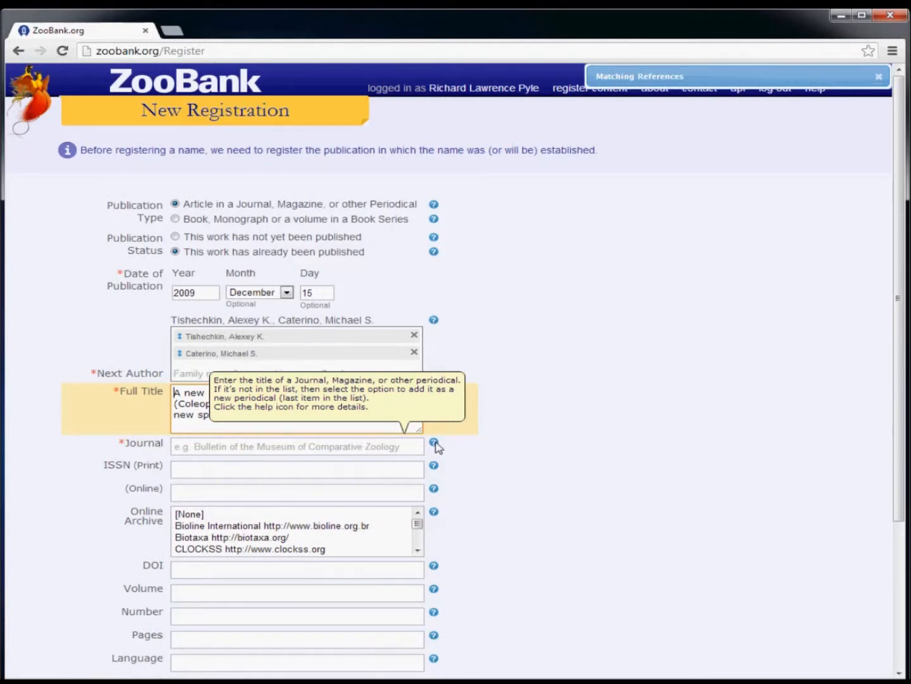
{"action": "left_click", "coordinate": [433, 442]}
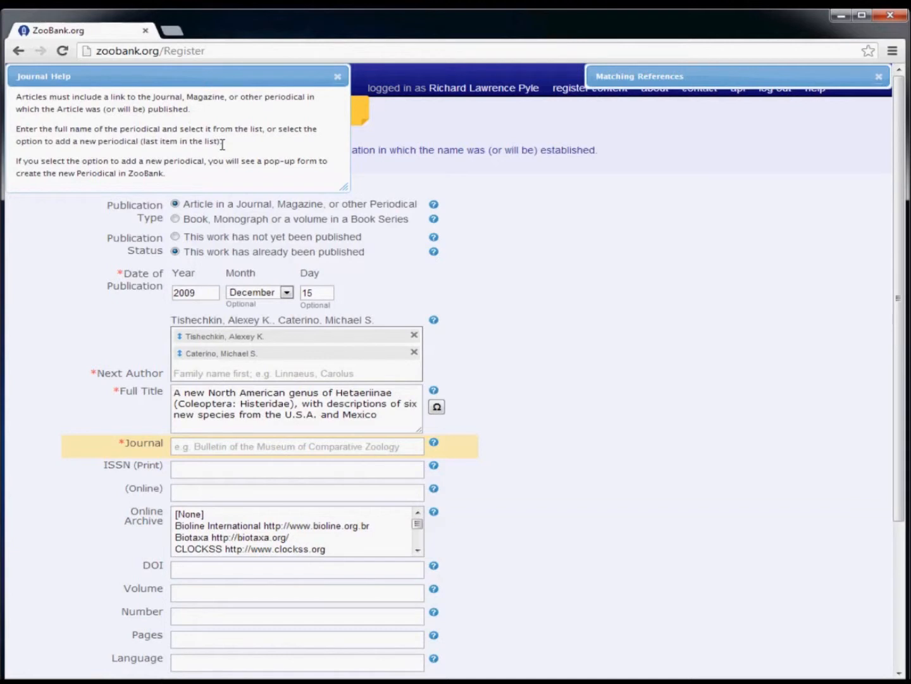
{"action": "left_click", "coordinate": [337, 76]}
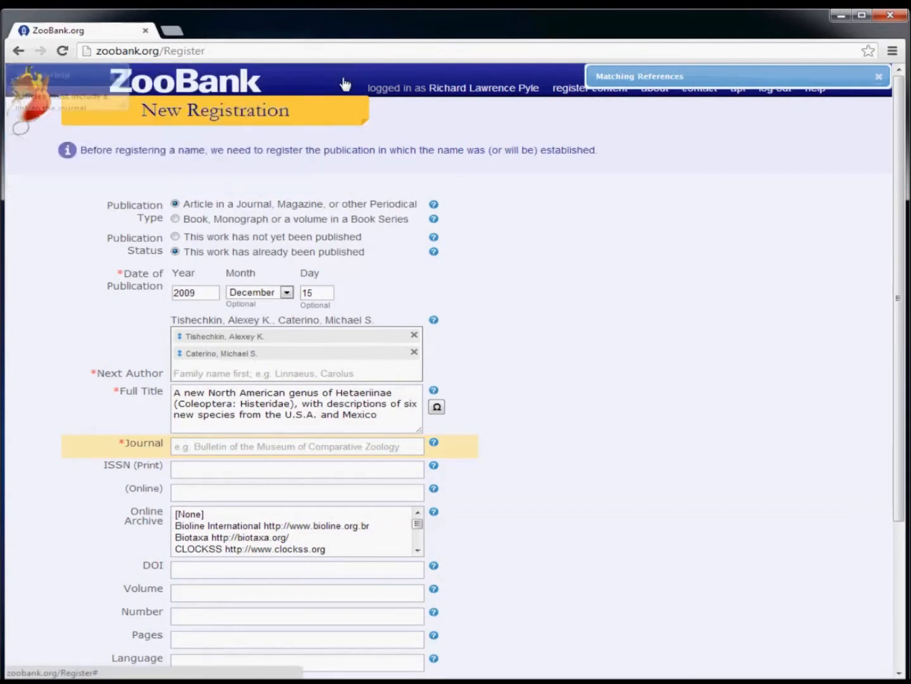
{"action": "left_click", "coordinate": [296, 446]}
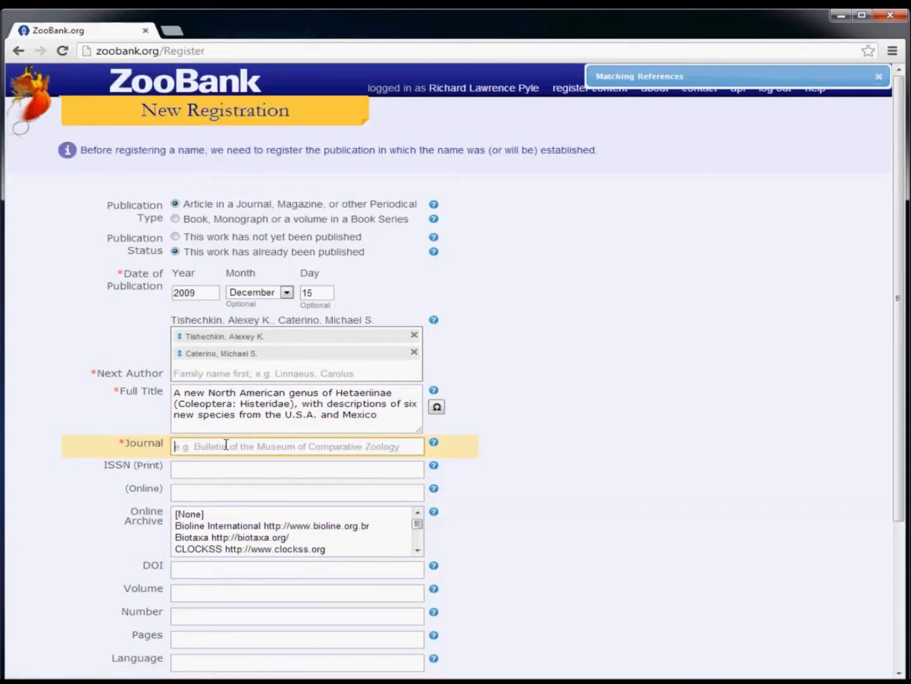
{"action": "type", "text": "Zo"}
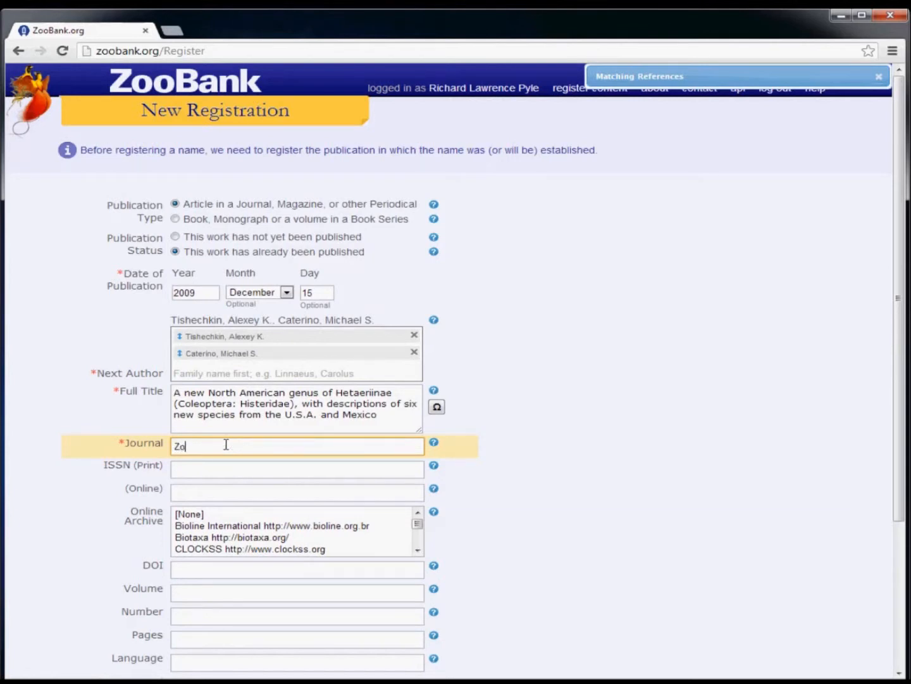
{"action": "type", "text": "otax"}
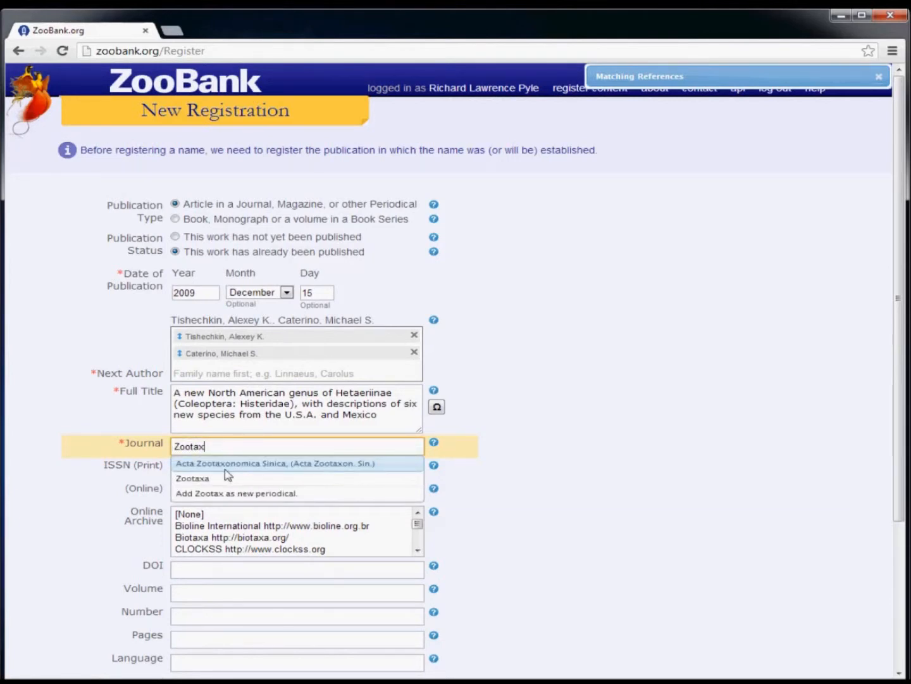
{"action": "mouse_move", "coordinate": [226, 494]}
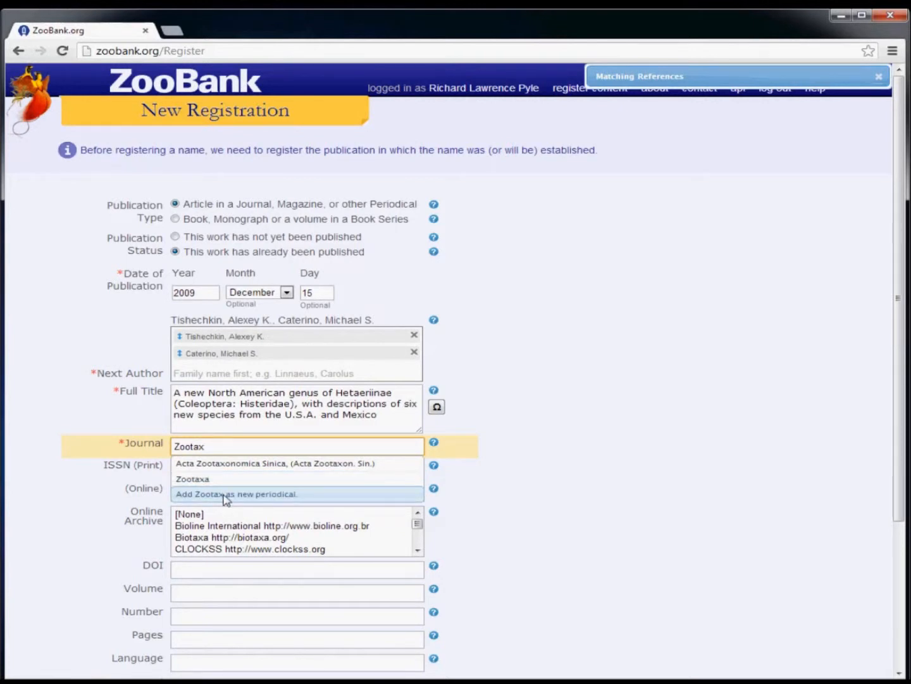
{"action": "left_click", "coordinate": [236, 493]}
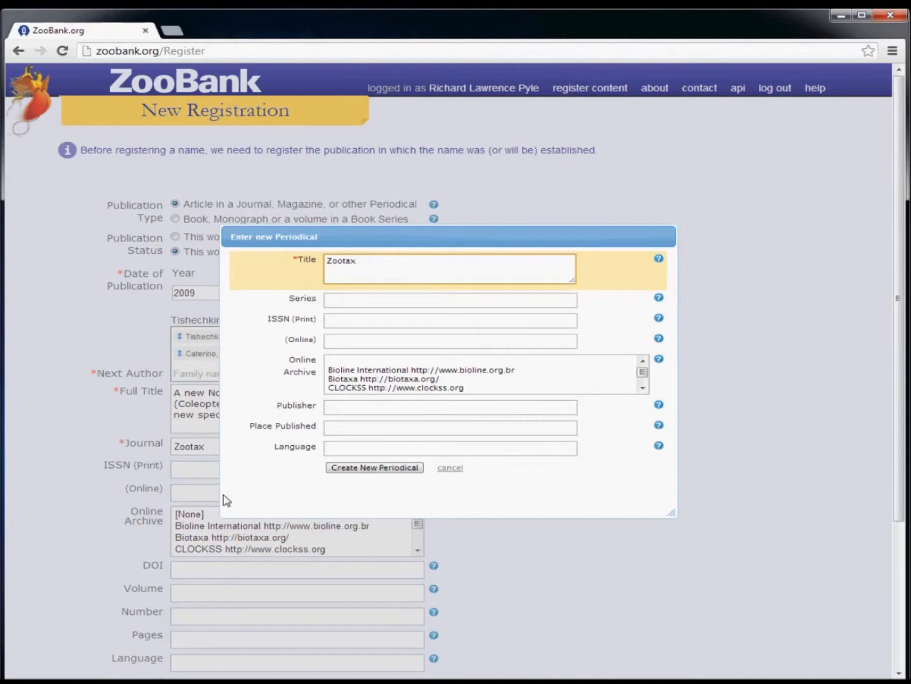
{"action": "mouse_move", "coordinate": [429, 491]}
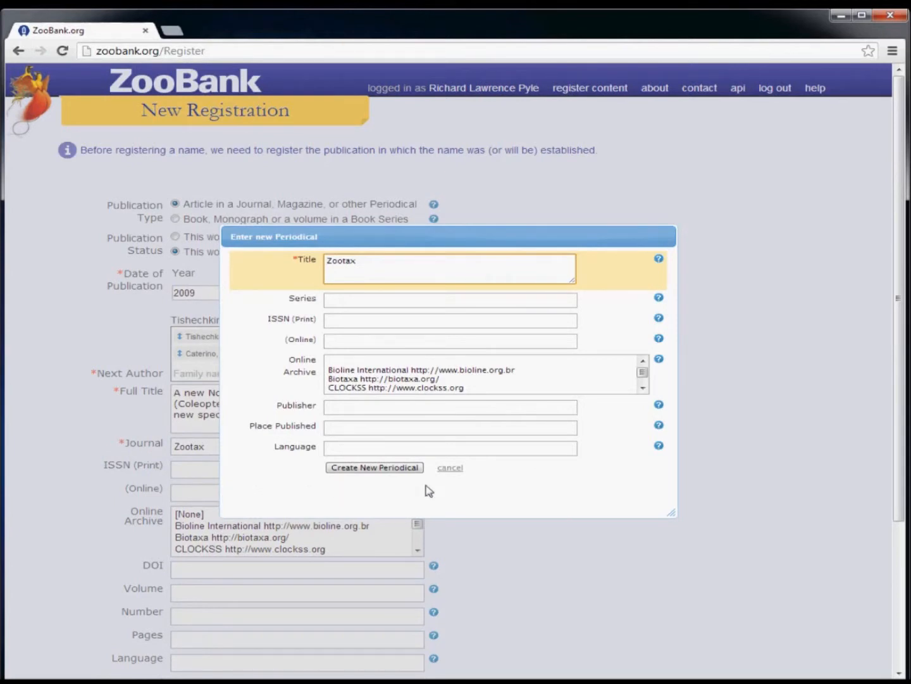
{"action": "mouse_move", "coordinate": [450, 471]}
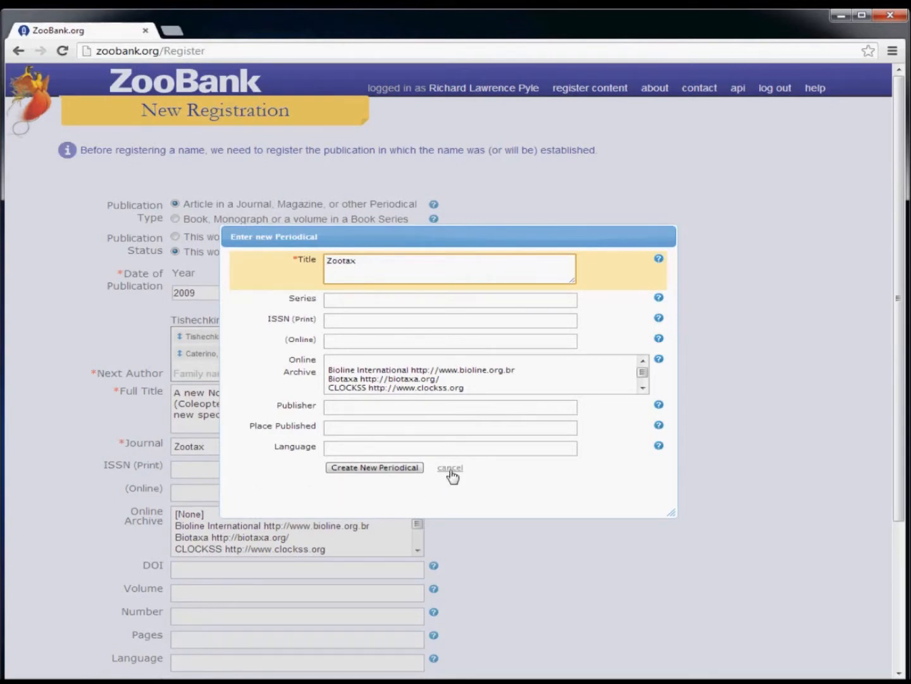
{"action": "left_click", "coordinate": [450, 468]}
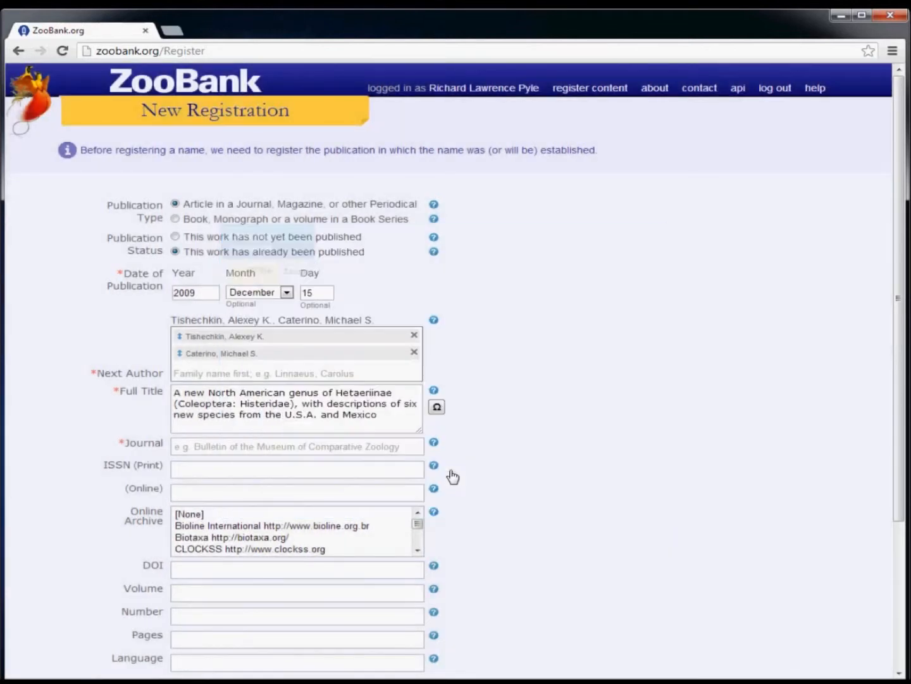
{"action": "mouse_move", "coordinate": [353, 460]}
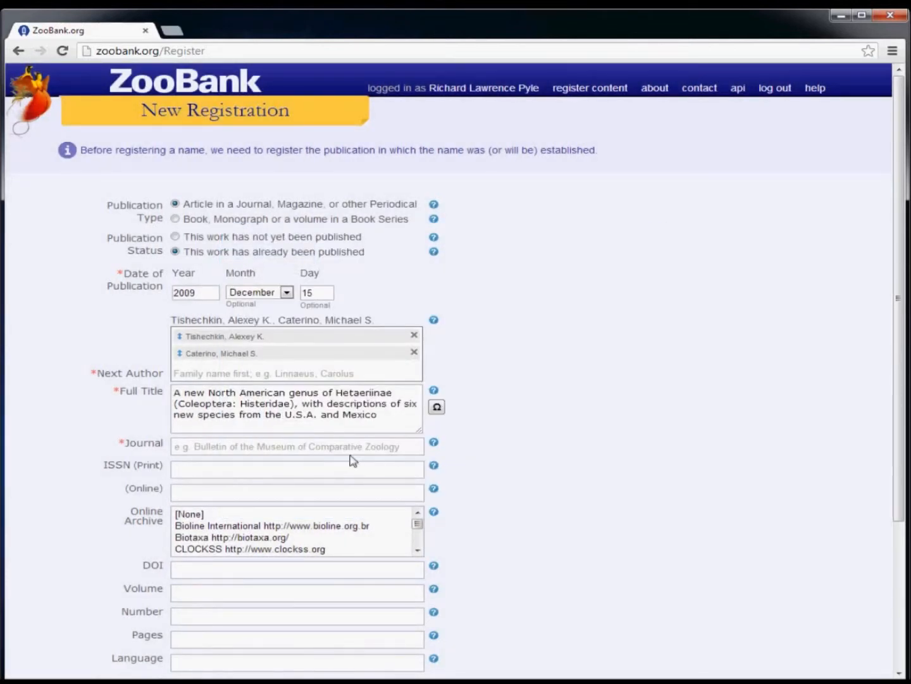
Select the existing Zootaxa journal and enter volume 2311 and pages 1-18
{"action": "type", "text": "Z"}
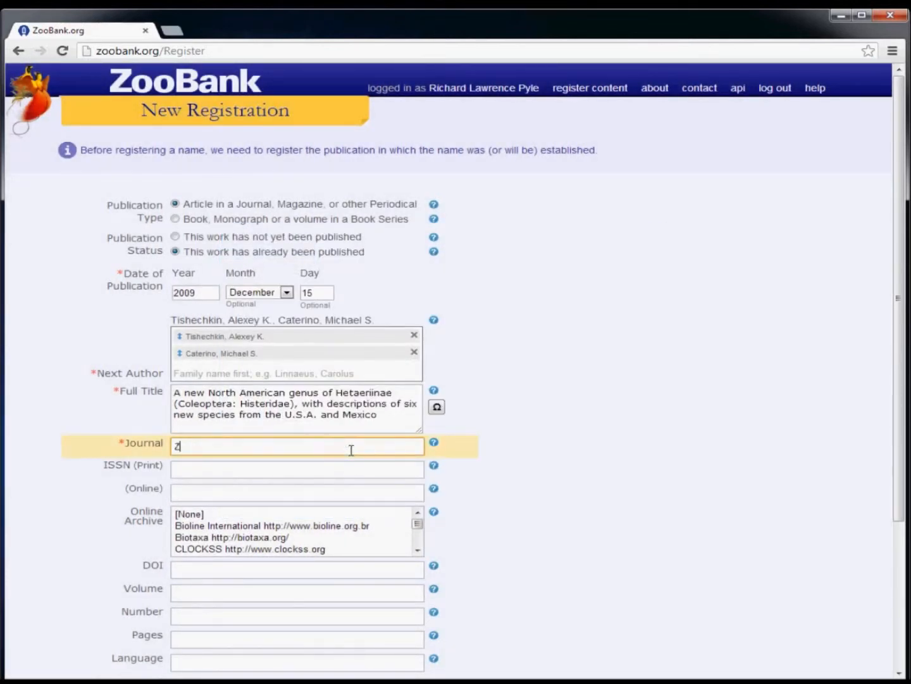
{"action": "type", "text": "ootaxa"}
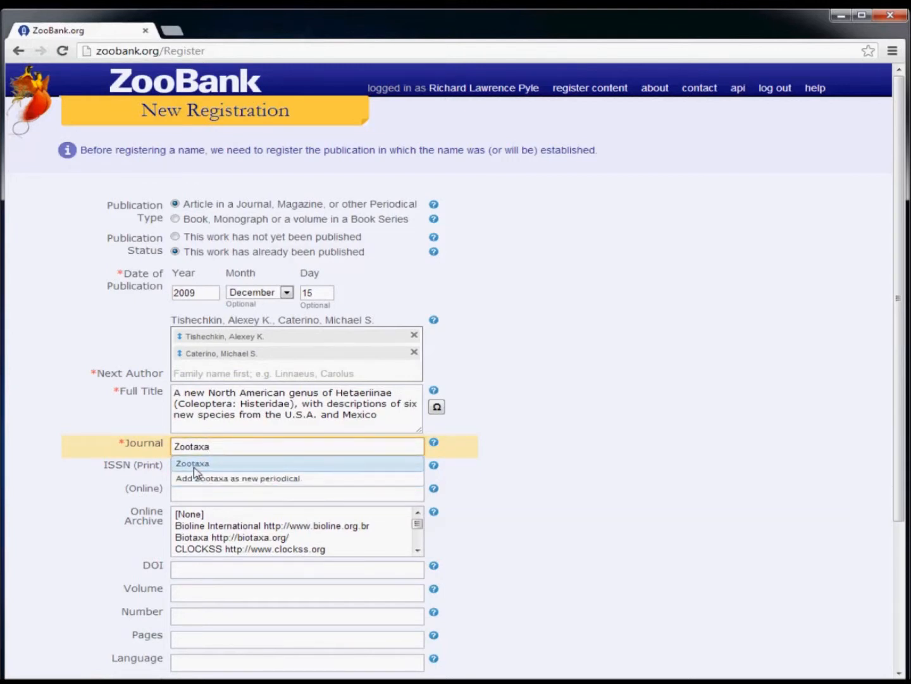
{"action": "left_click", "coordinate": [192, 463]}
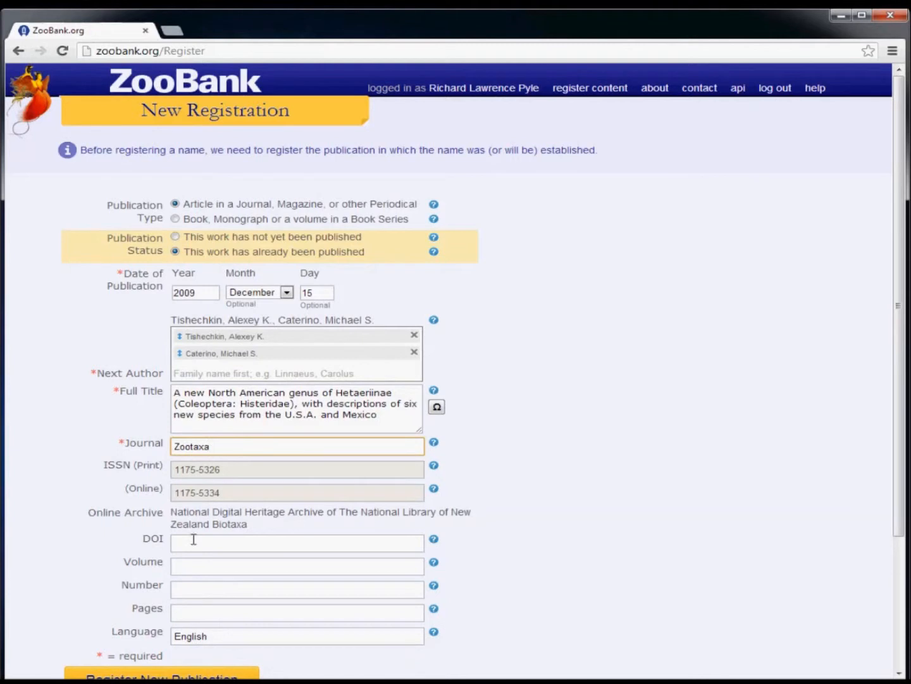
{"action": "type", "text": "23"}
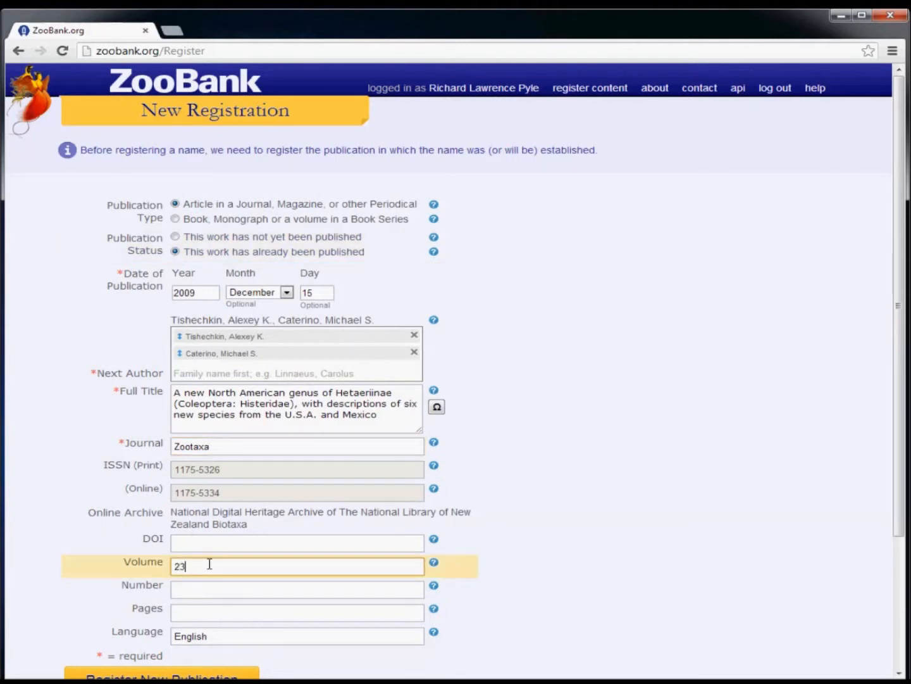
{"action": "type", "text": "11"}
{"action": "left_click", "coordinate": [297, 612]}
{"action": "type", "text": "1-1"}
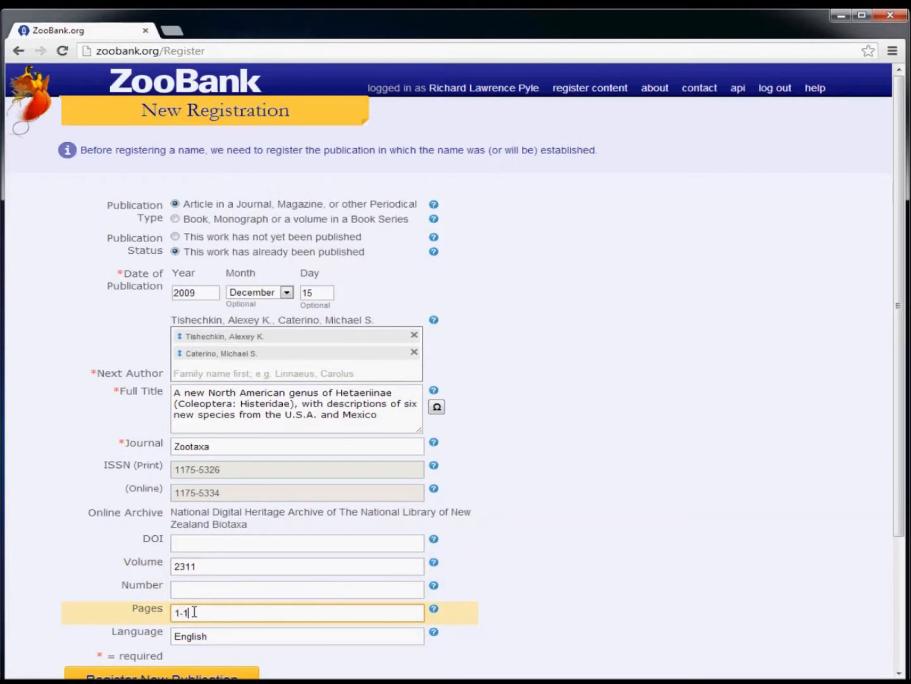
{"action": "type", "text": "8"}
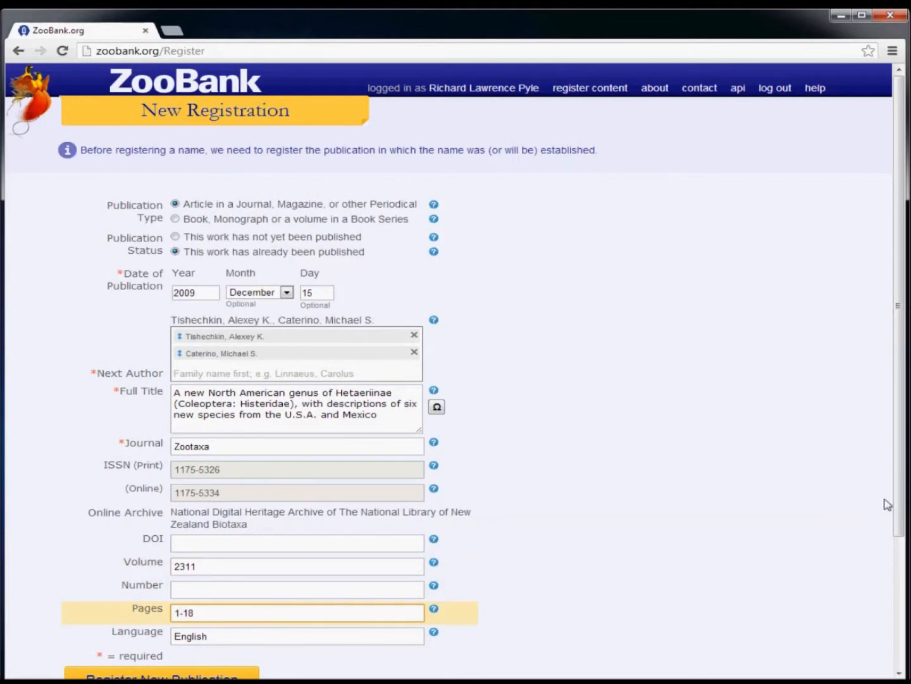
{"action": "scroll", "scroll_direction": "down", "scroll_amount": 3}
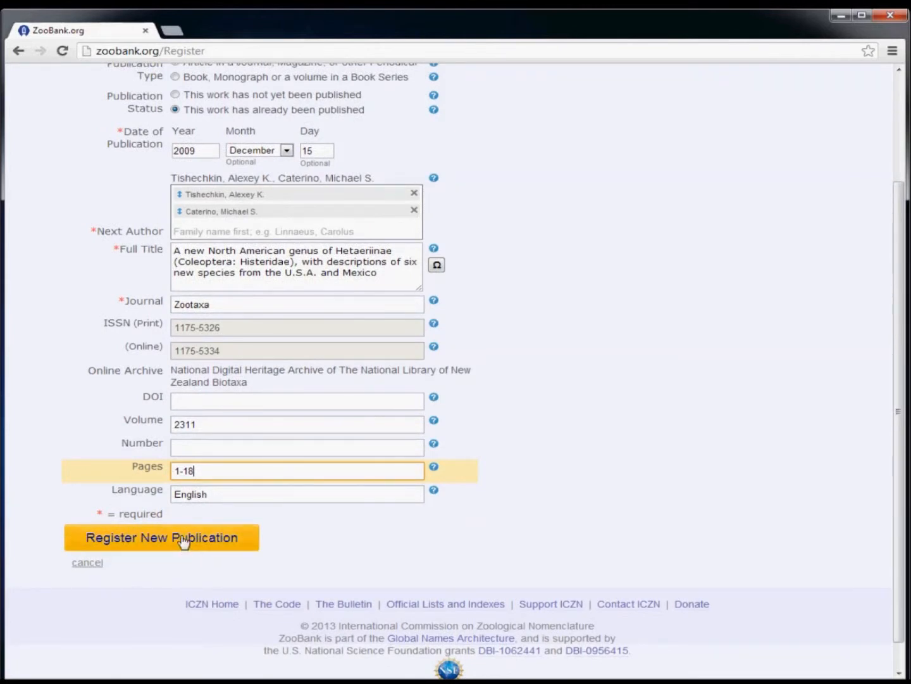
Submit the details for preview, then italicize Hetaeriinae in the title and clear the italics
{"action": "left_click", "coordinate": [161, 537]}
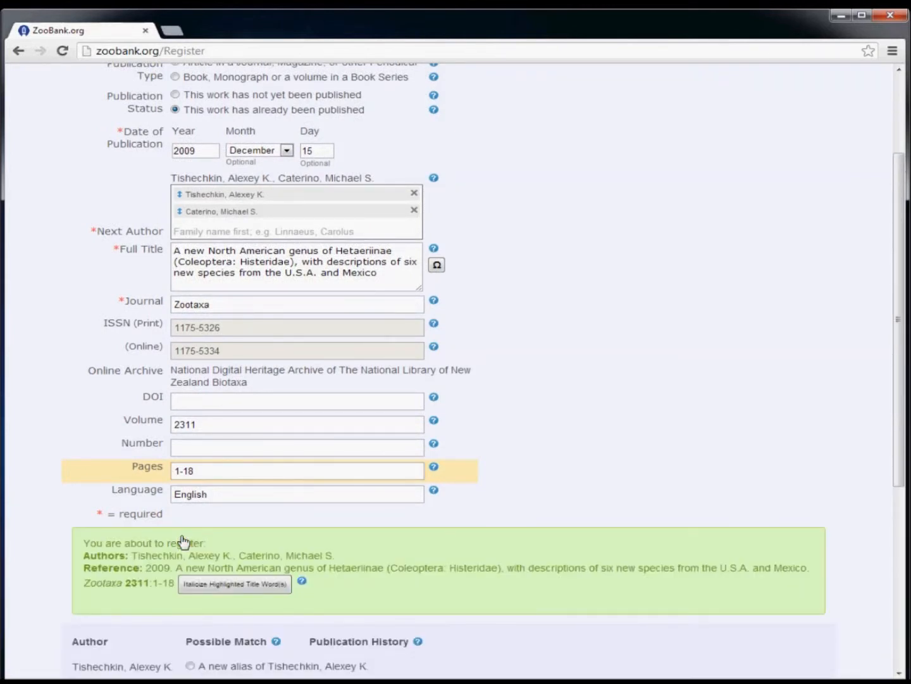
{"action": "mouse_move", "coordinate": [342, 573]}
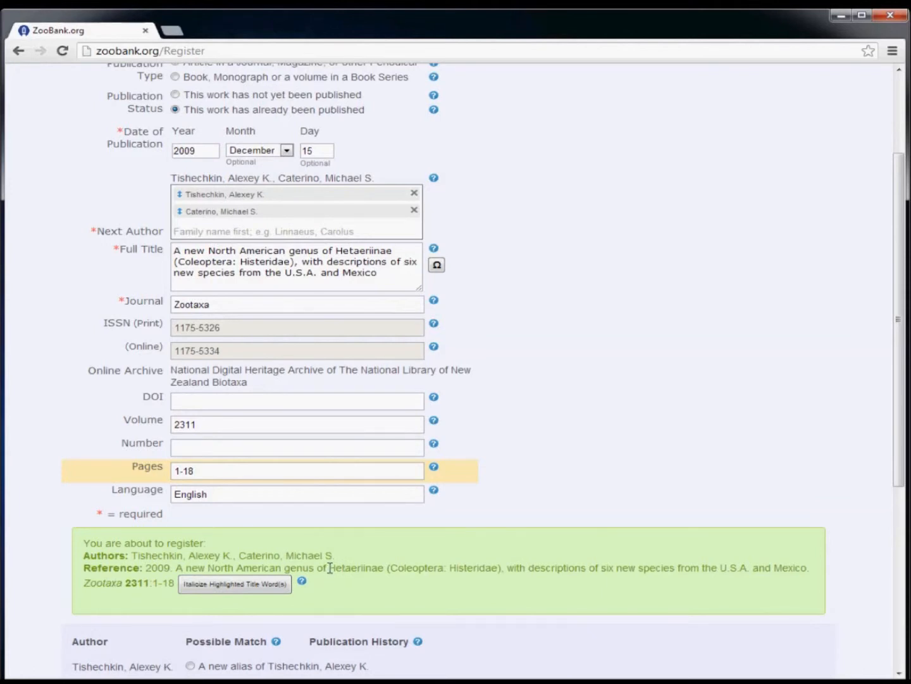
{"action": "double_click", "coordinate": [357, 567]}
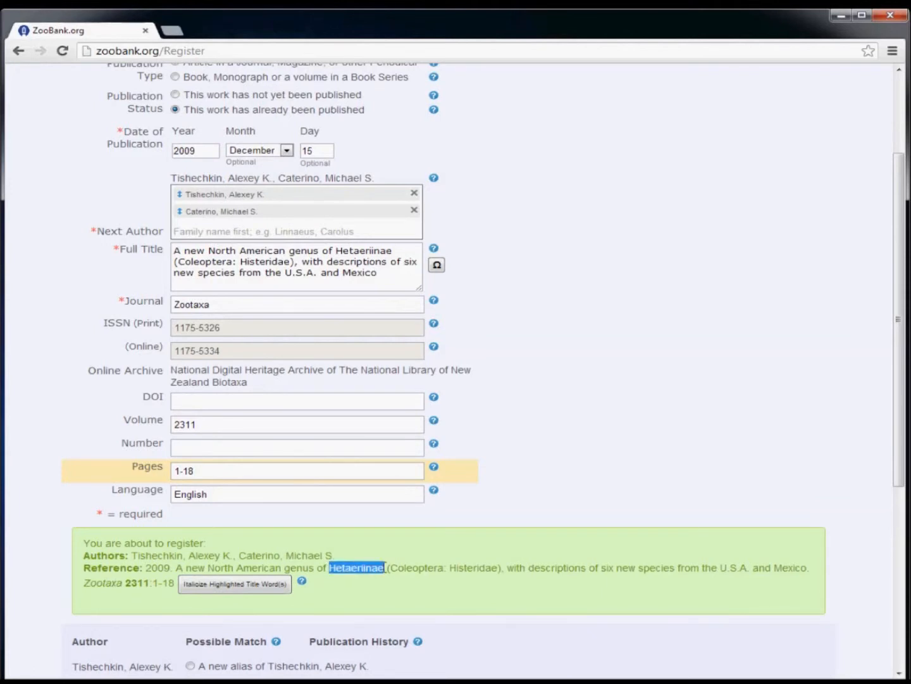
{"action": "left_click", "coordinate": [234, 583]}
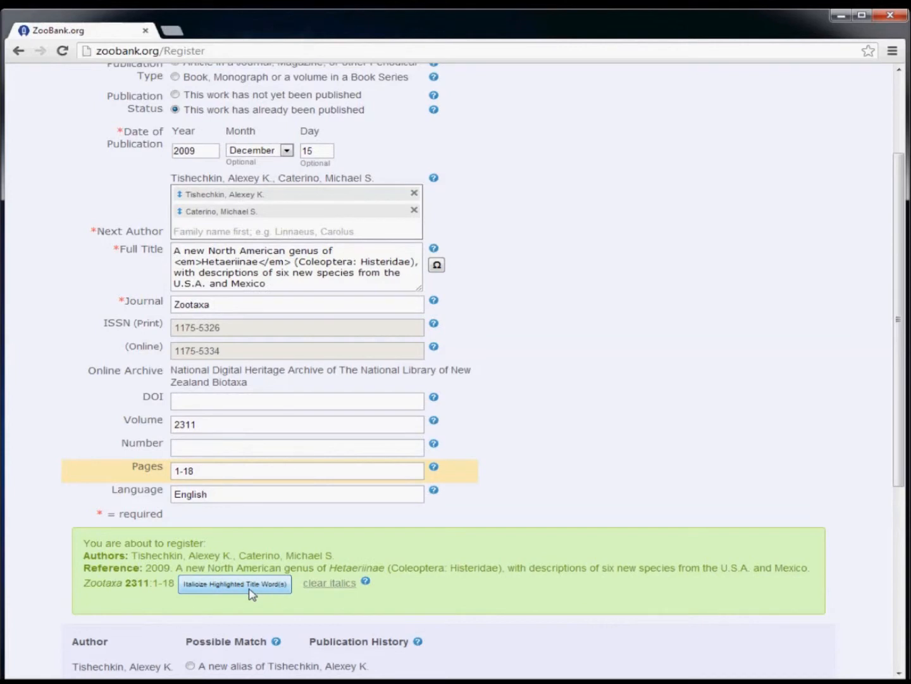
{"action": "mouse_move", "coordinate": [287, 603]}
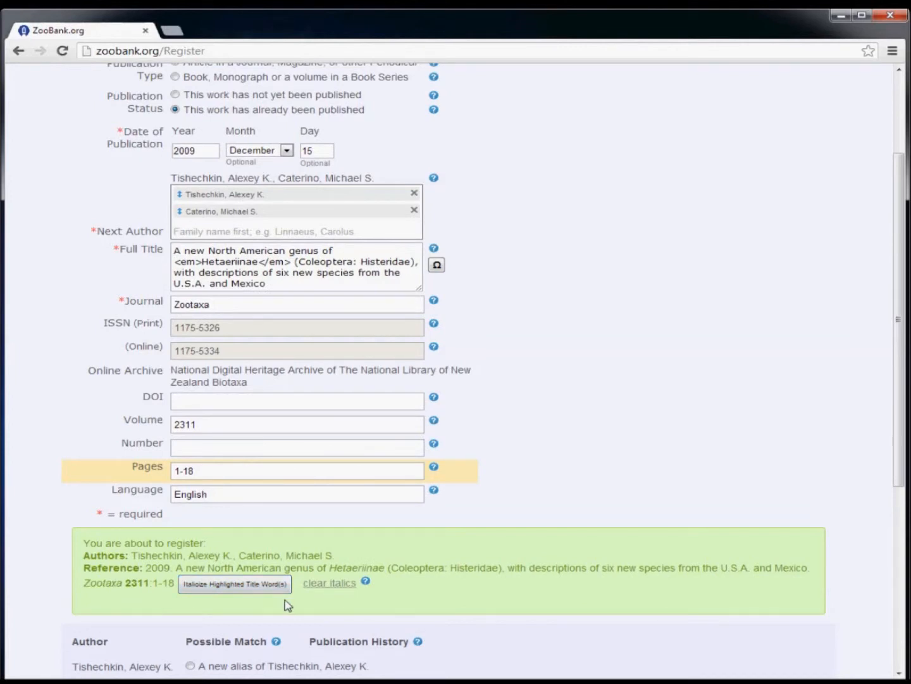
{"action": "mouse_move", "coordinate": [329, 591]}
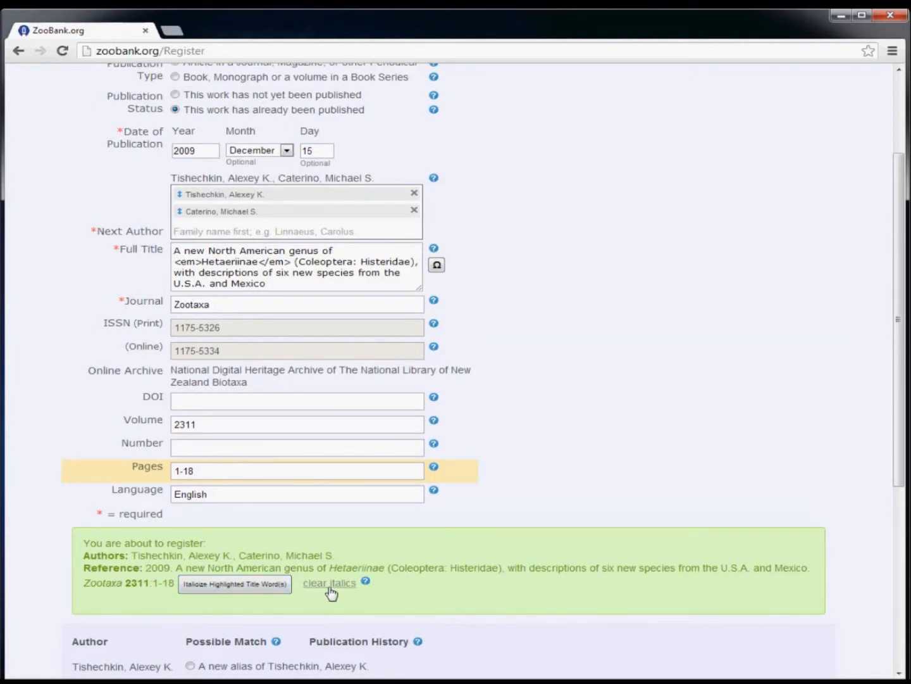
{"action": "left_click", "coordinate": [330, 582]}
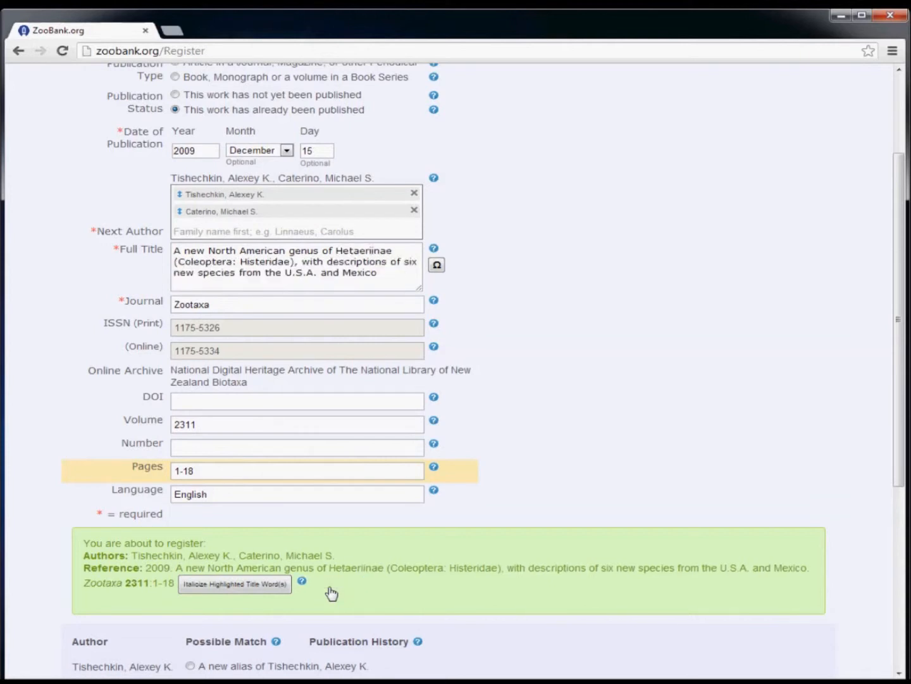
{"action": "mouse_move", "coordinate": [771, 462]}
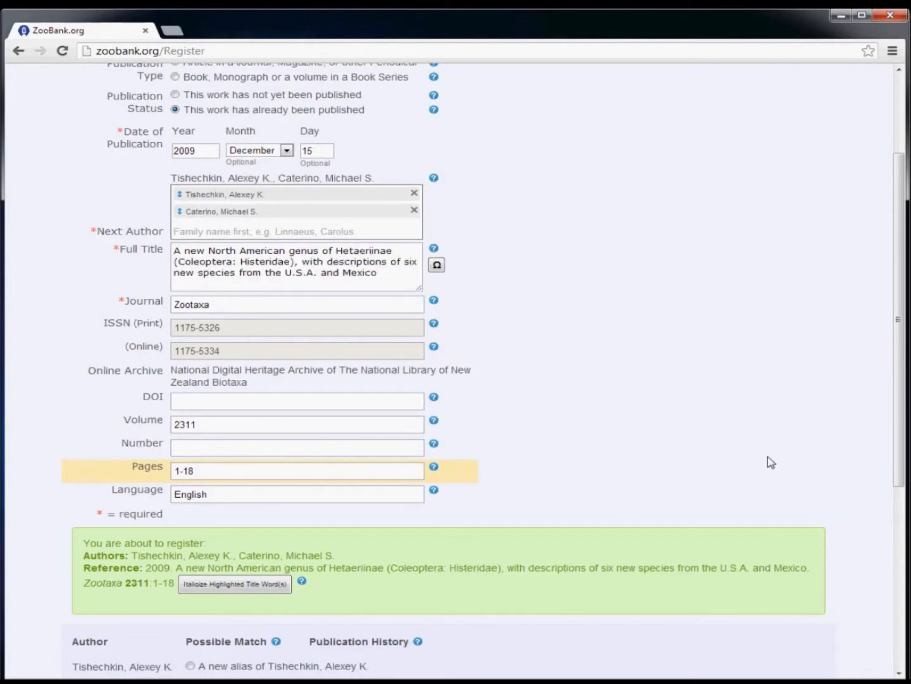
Try the new-alias and different-person options for the first author, editing given names to 'M.'
{"action": "scroll", "scroll_direction": "down", "scroll_amount": 3}
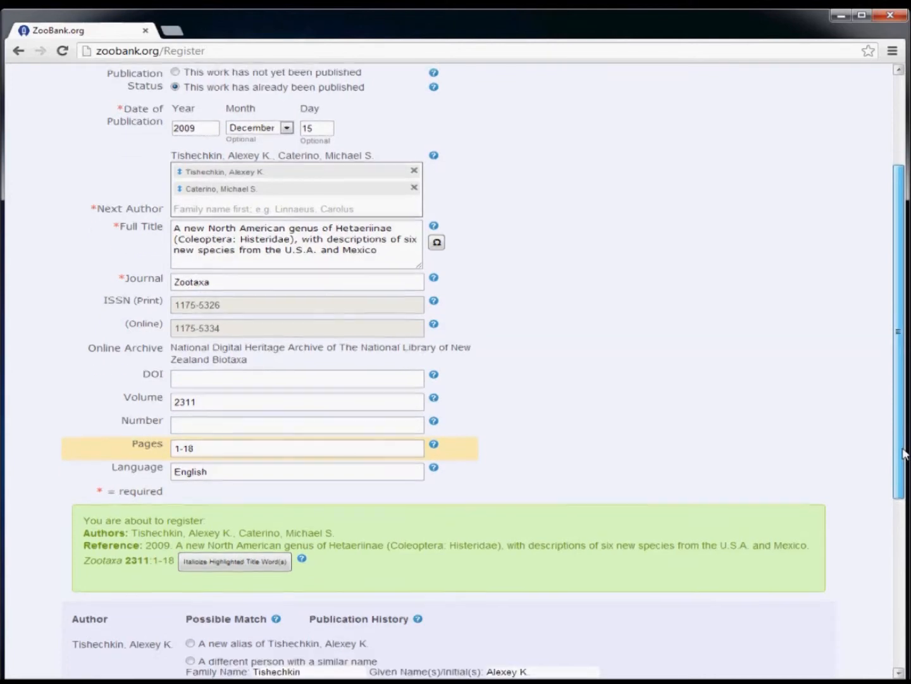
{"action": "scroll", "scroll_direction": "down", "scroll_amount": 3}
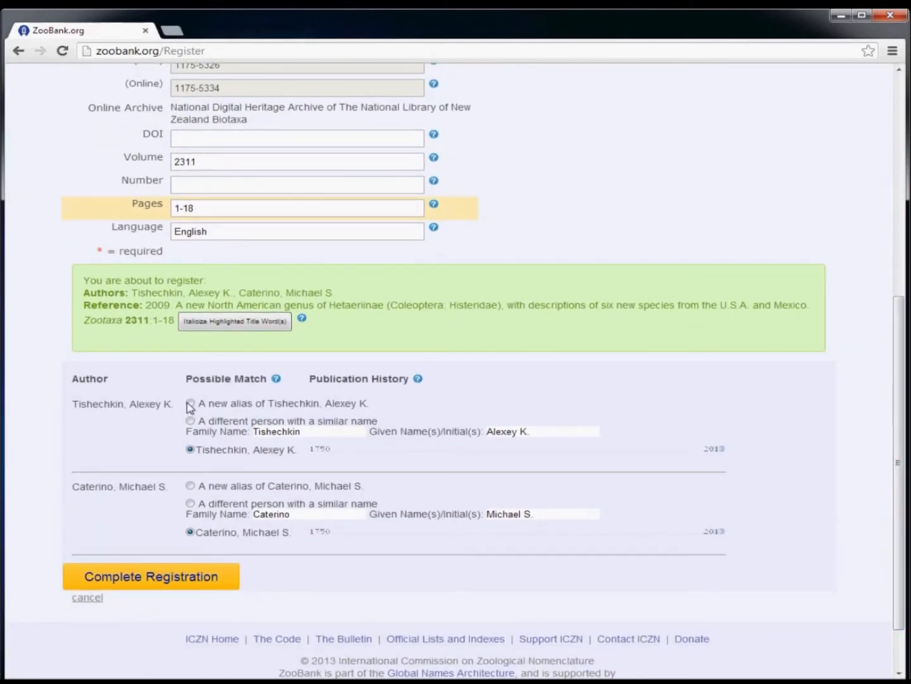
{"action": "left_click", "coordinate": [190, 403]}
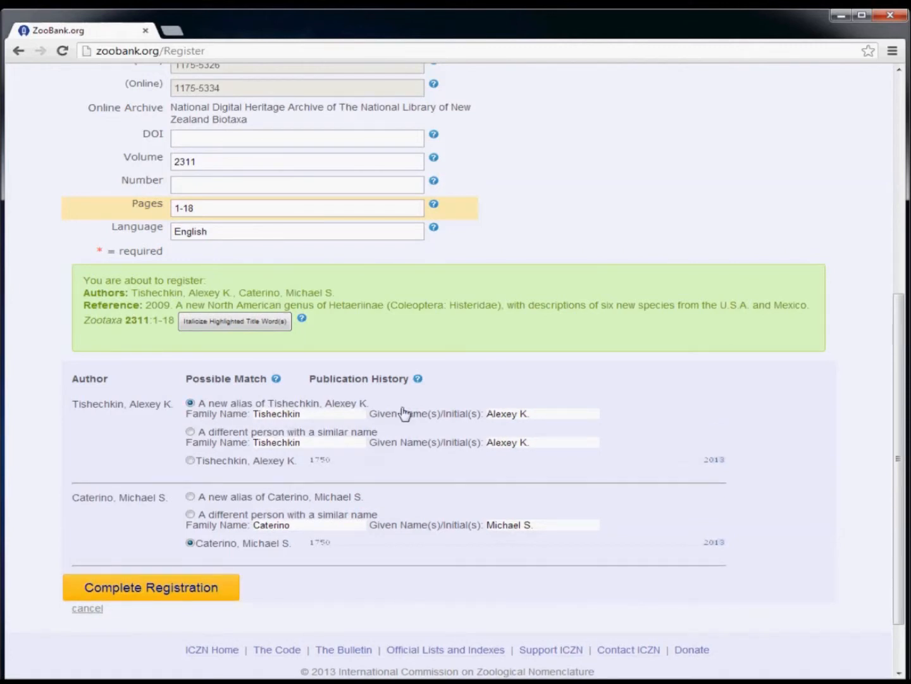
{"action": "left_click", "coordinate": [542, 414]}
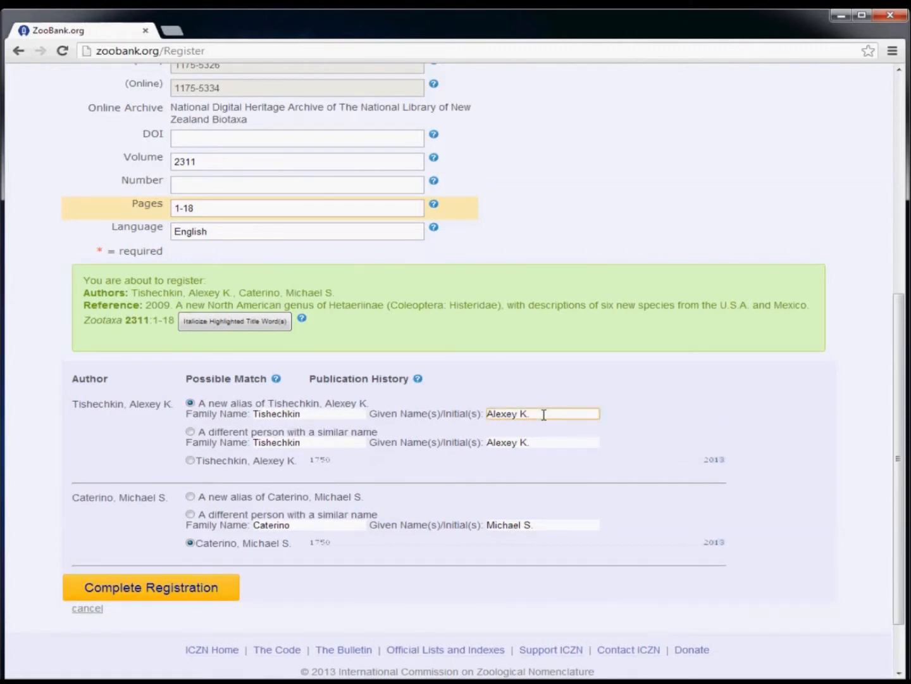
{"action": "key", "text": "Backspace"}
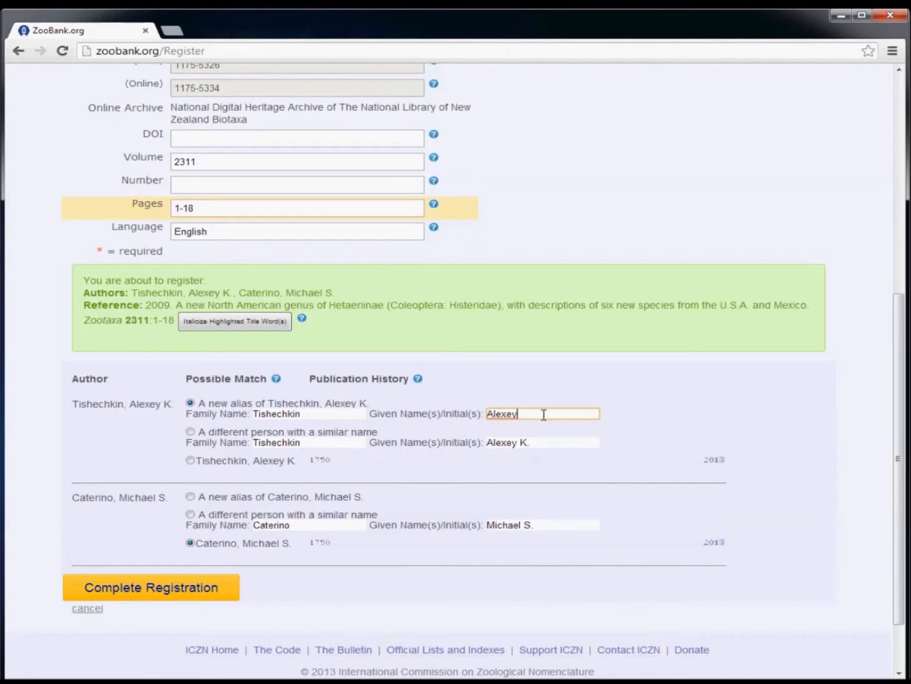
{"action": "mouse_move", "coordinate": [465, 425]}
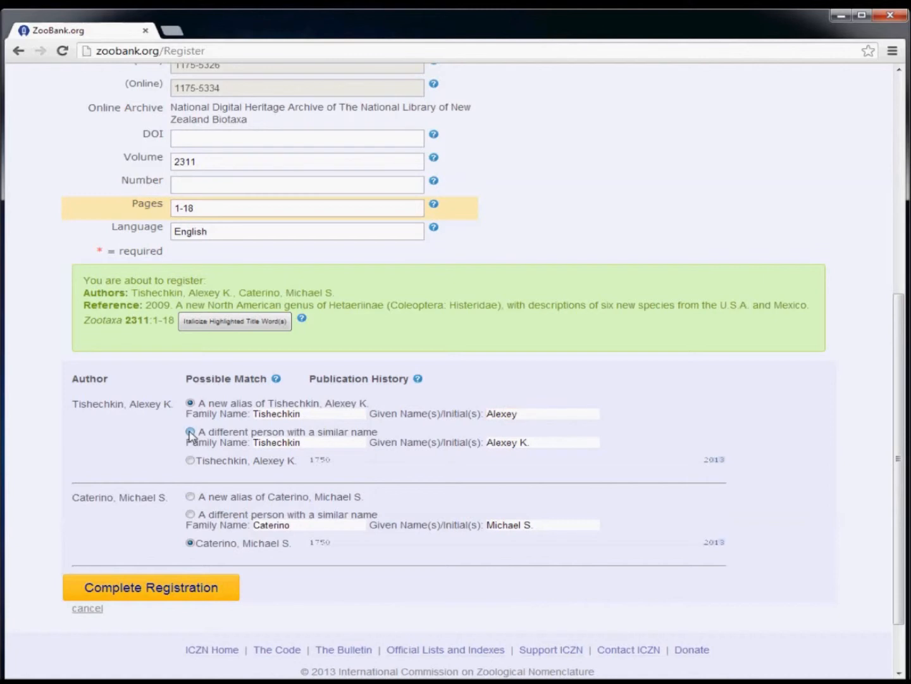
{"action": "left_click", "coordinate": [190, 431]}
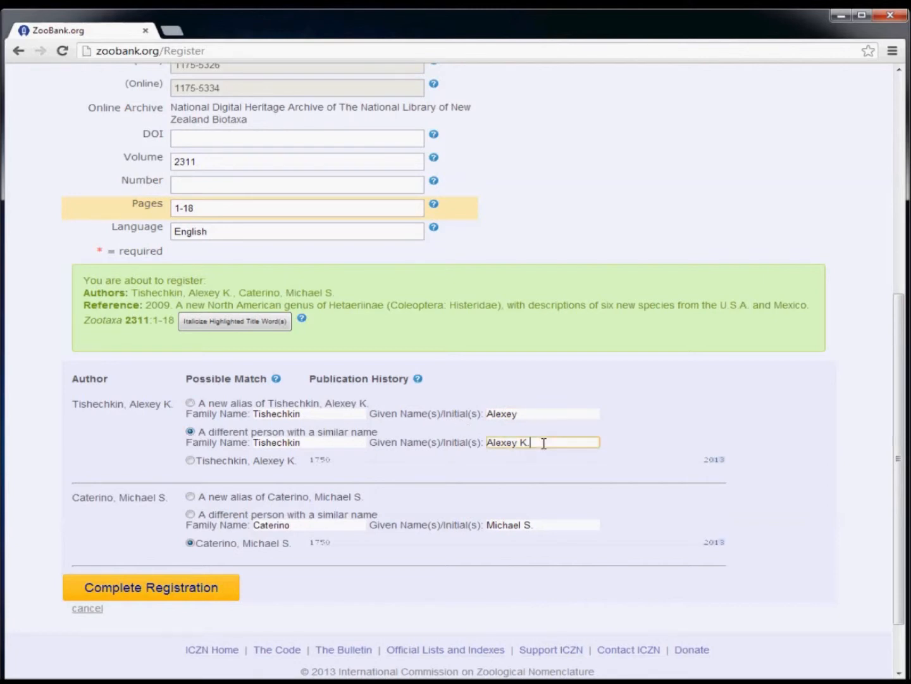
{"action": "key", "text": "BackSpace"}
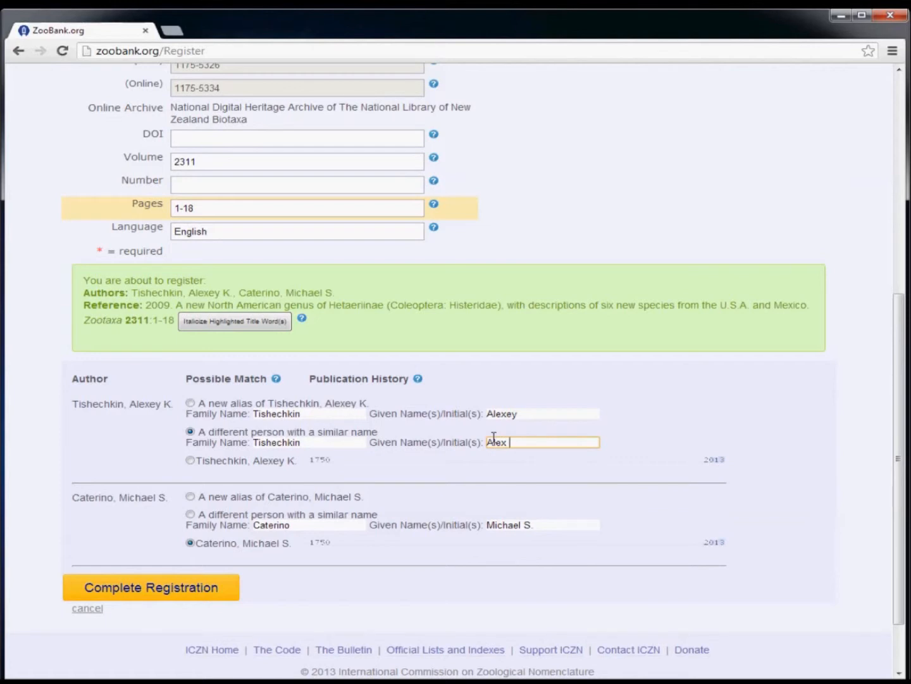
{"action": "type", "text": "M."}
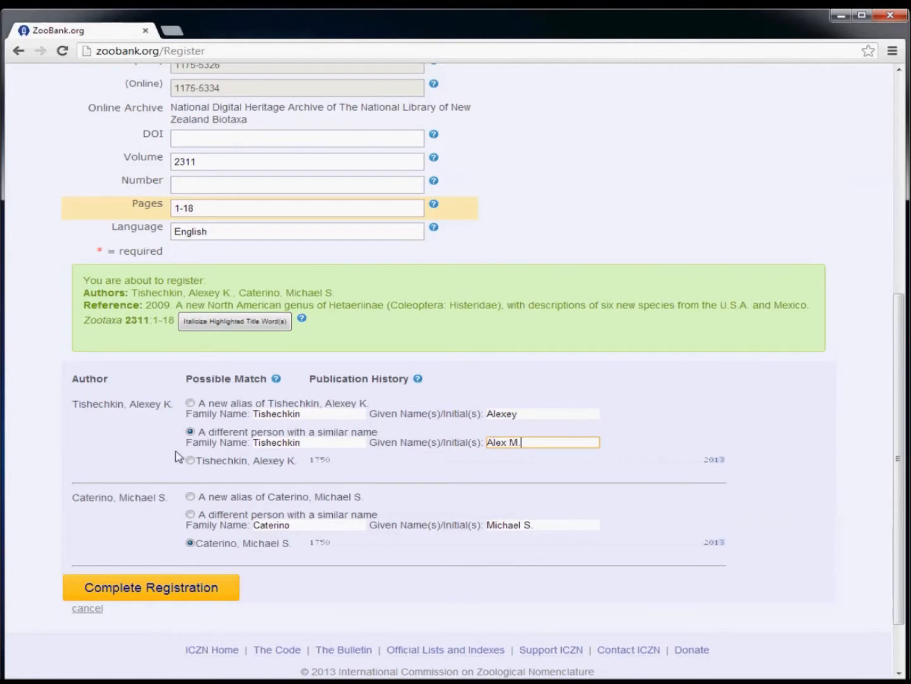
{"action": "mouse_move", "coordinate": [187, 470]}
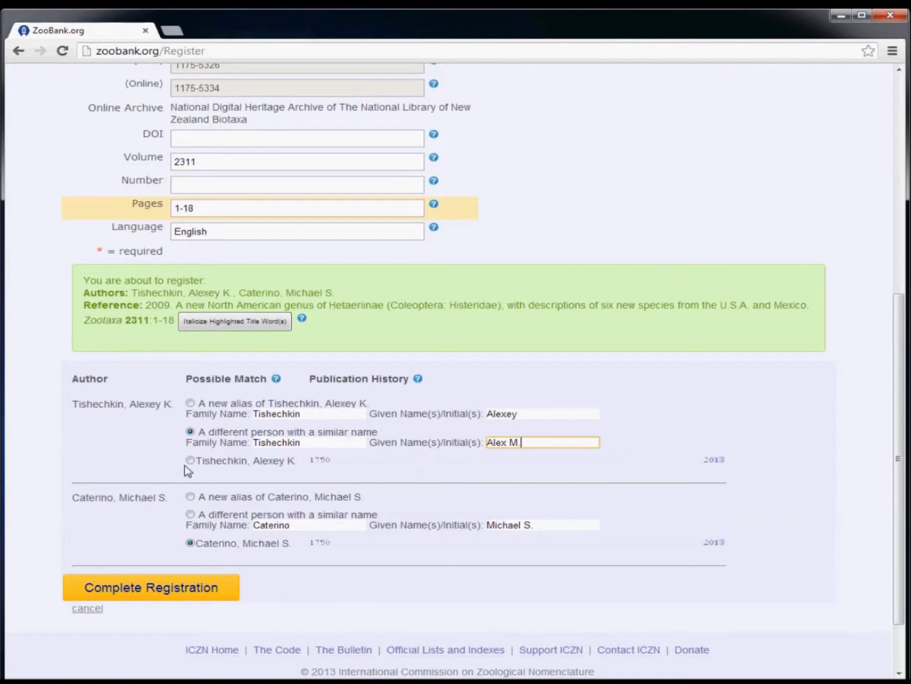
Link the first author to the existing record and complete the registration
{"action": "left_click", "coordinate": [190, 461]}
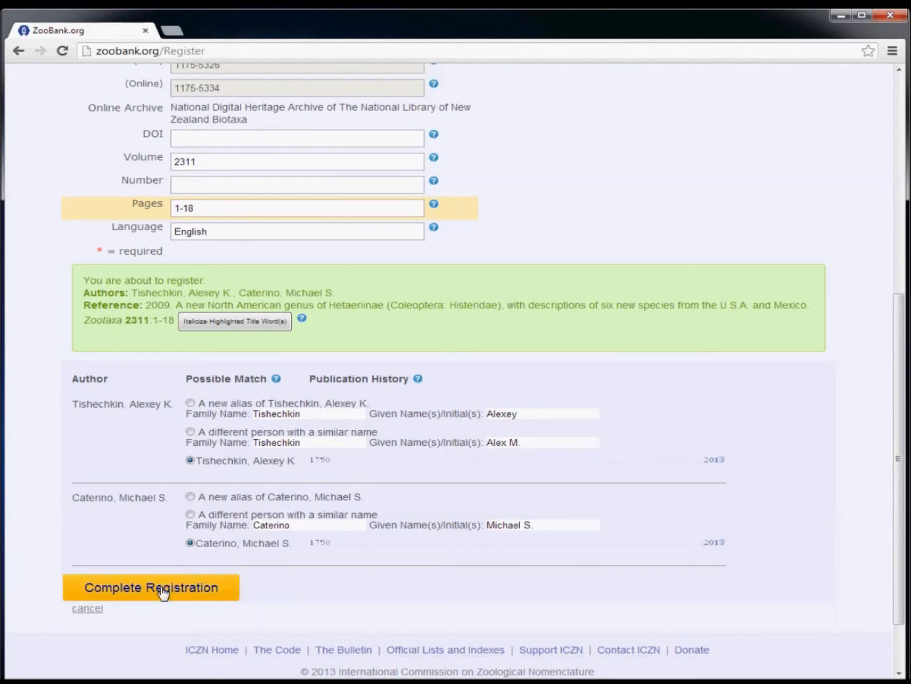
{"action": "left_click", "coordinate": [151, 587]}
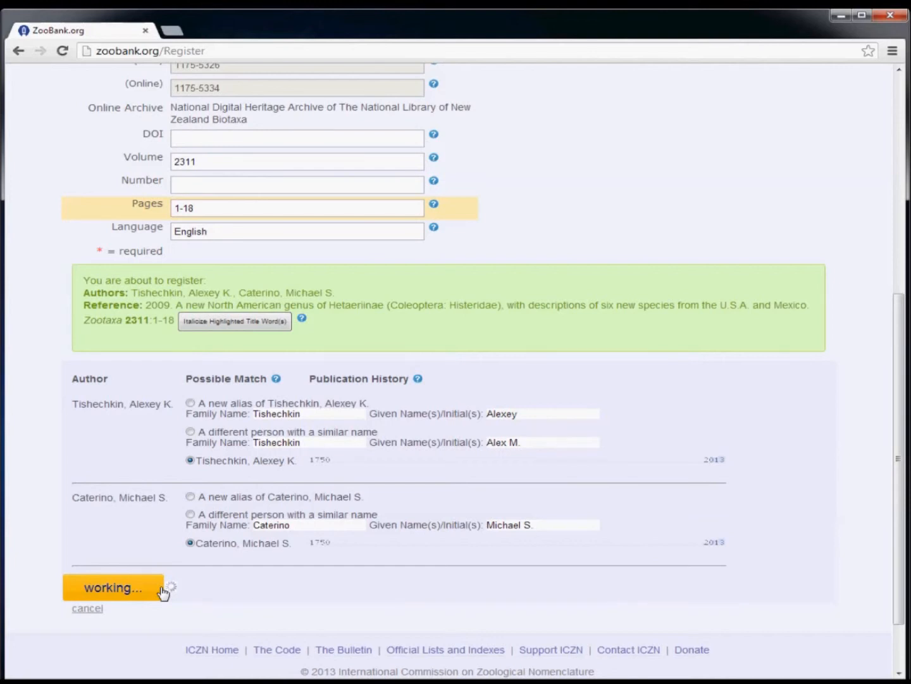
{"action": "left_click", "coordinate": [114, 587]}
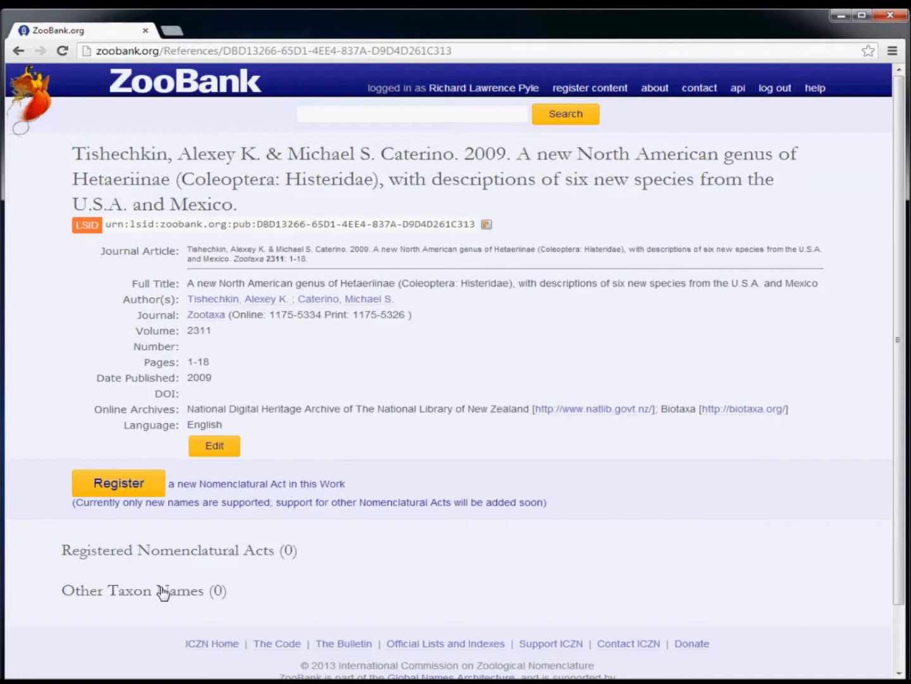
{"action": "mouse_move", "coordinate": [275, 161]}
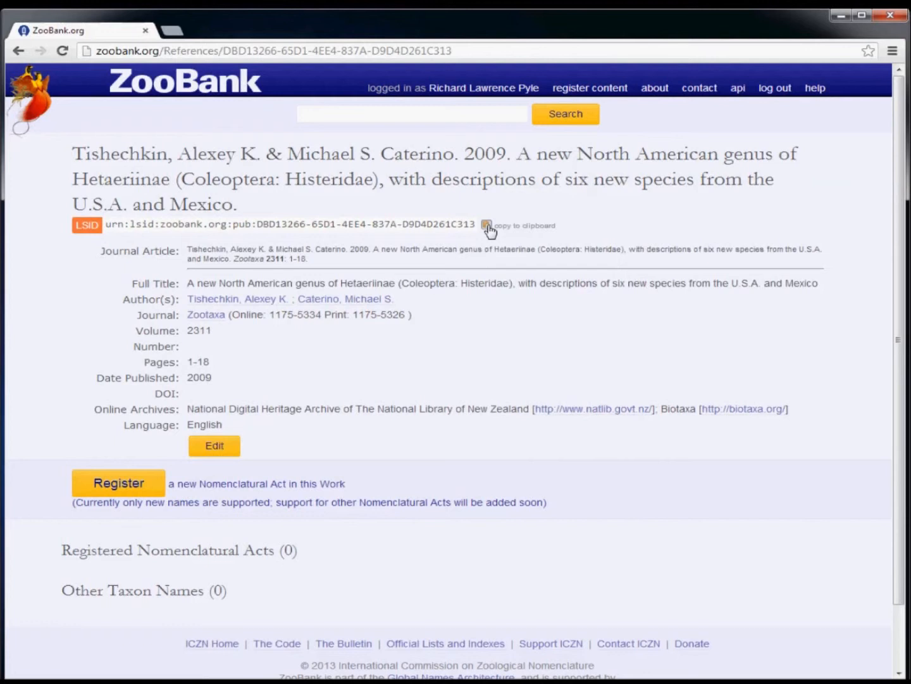
Copy the new reference's LSID using the copy icon beside it
{"action": "left_click", "coordinate": [486, 225]}
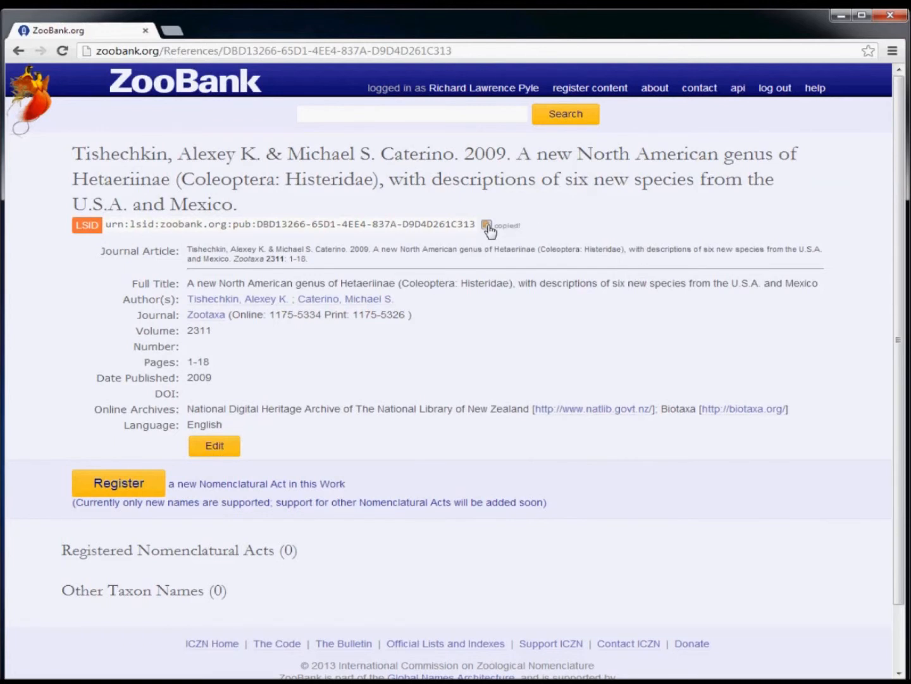